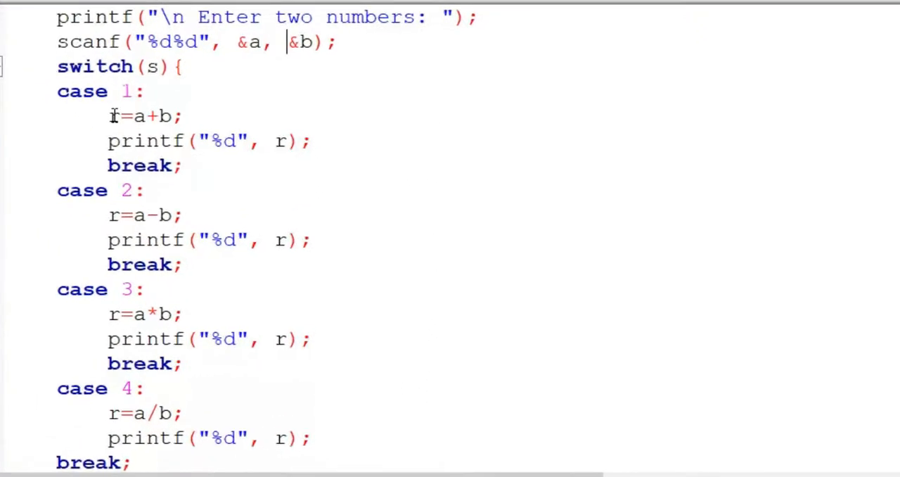
# Replace case 1's r=a+b and printf lines with a switch(k) statement
pyautogui.moveTo(107, 115); pyautogui.dragTo(312, 140)
pyautogui.write('s')
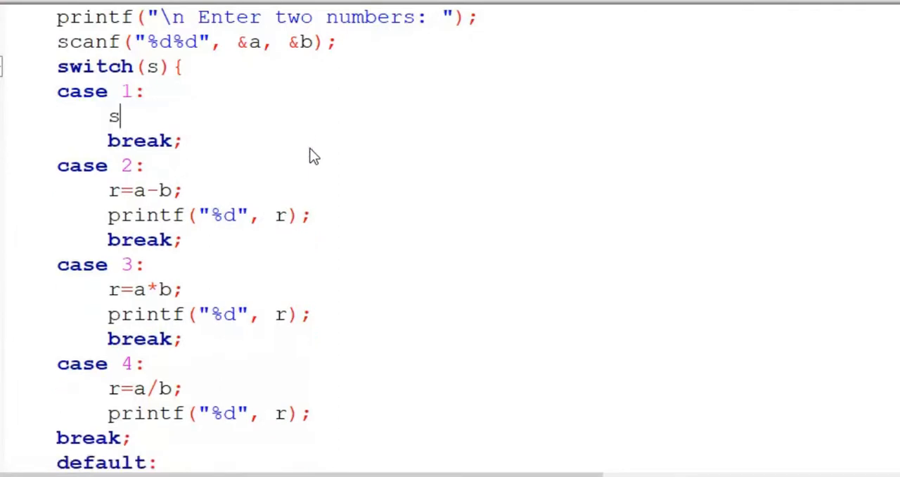
pyautogui.write('witch')
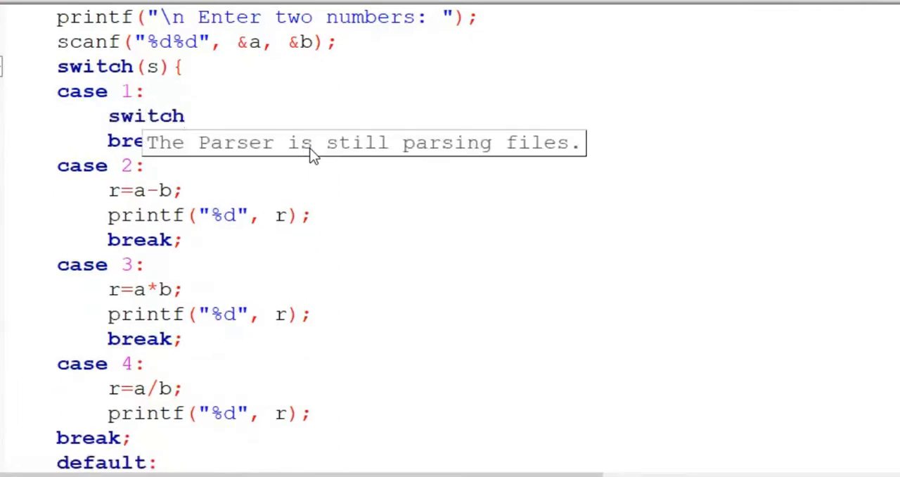
pyautogui.write('()')
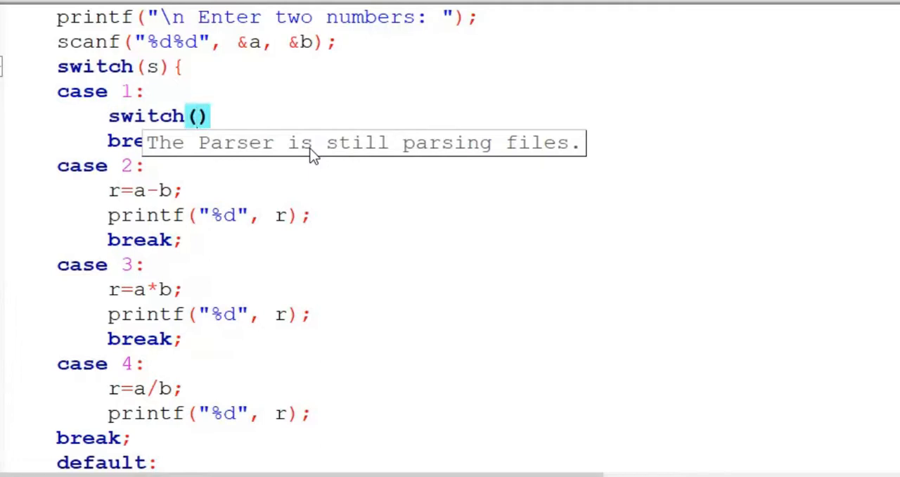
pyautogui.write('k')
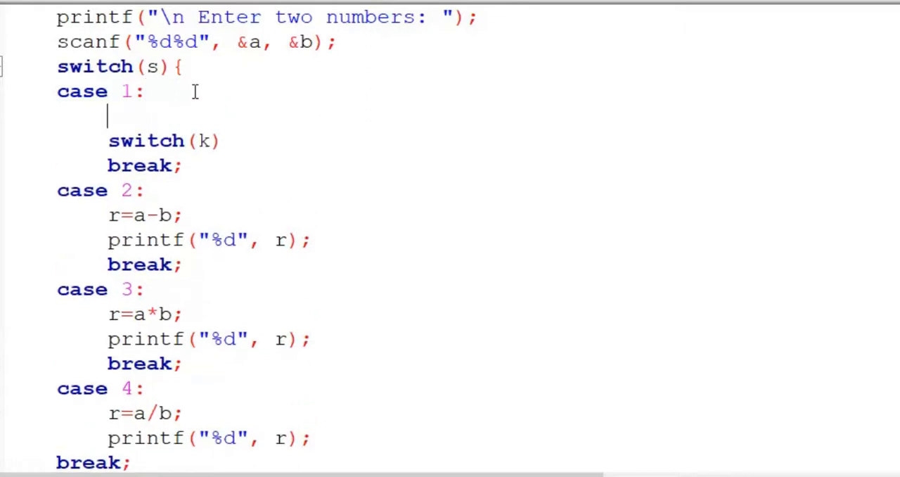
# Add the prompt printf("Enter 1 for add 2 numbers, 2 to add 3 numbers:"); before the switch
pyautogui.write('prin')
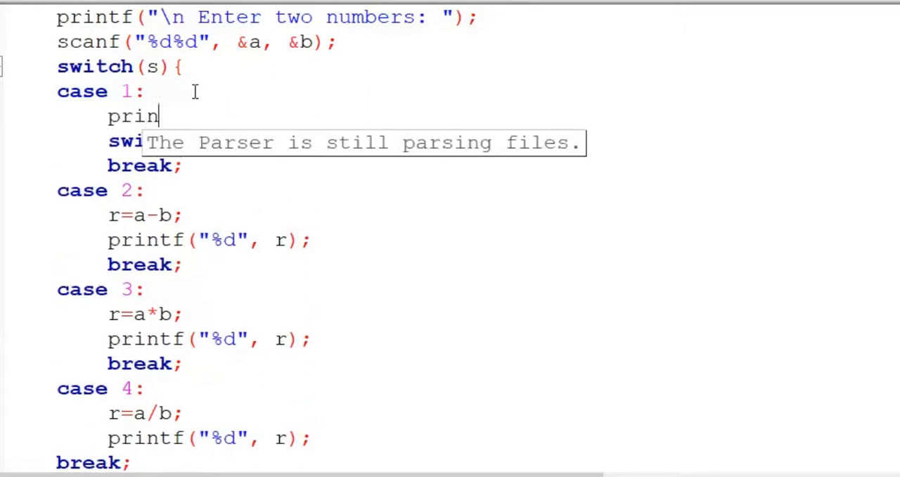
pyautogui.write('tf()')
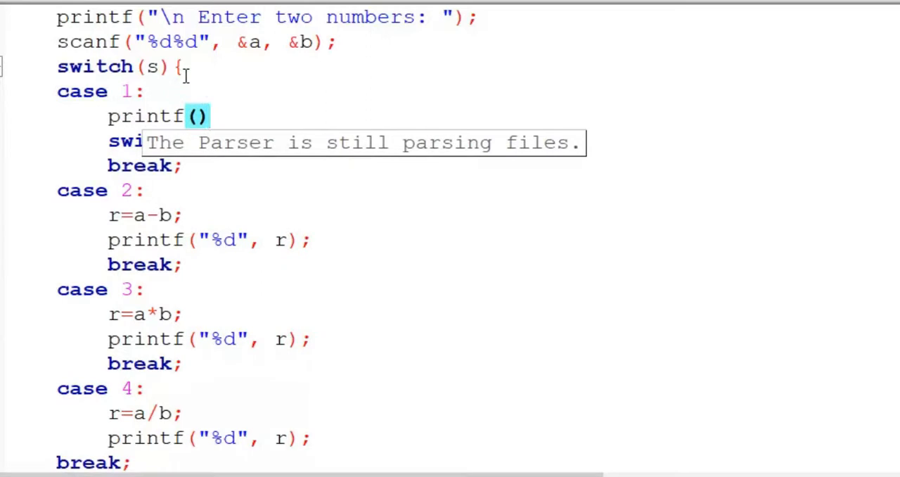
pyautogui.write(';')
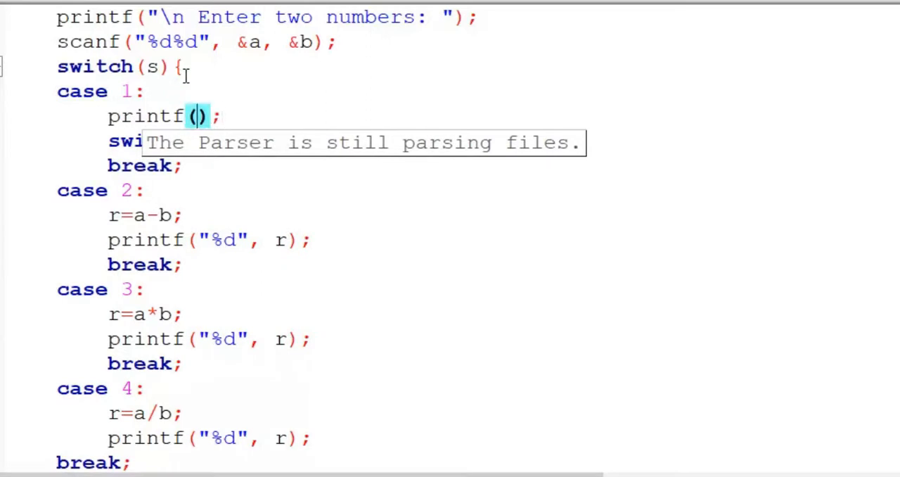
pyautogui.write('"E')
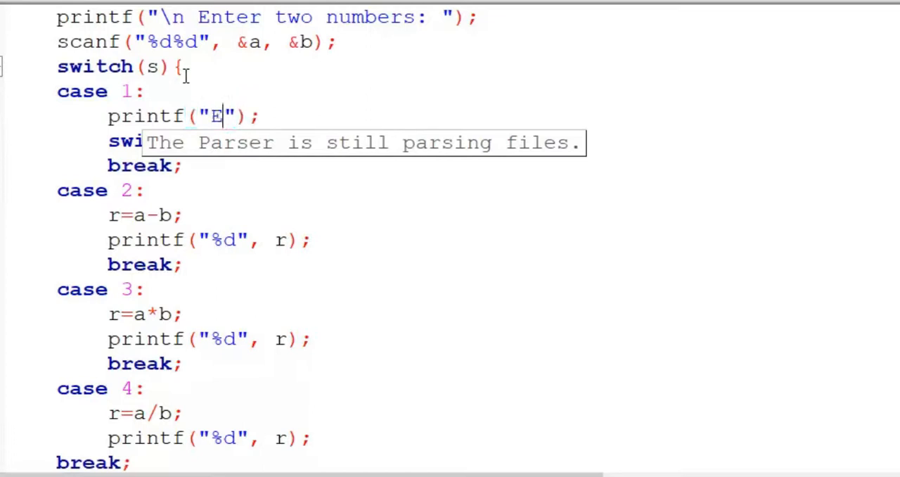
pyautogui.write('nter')
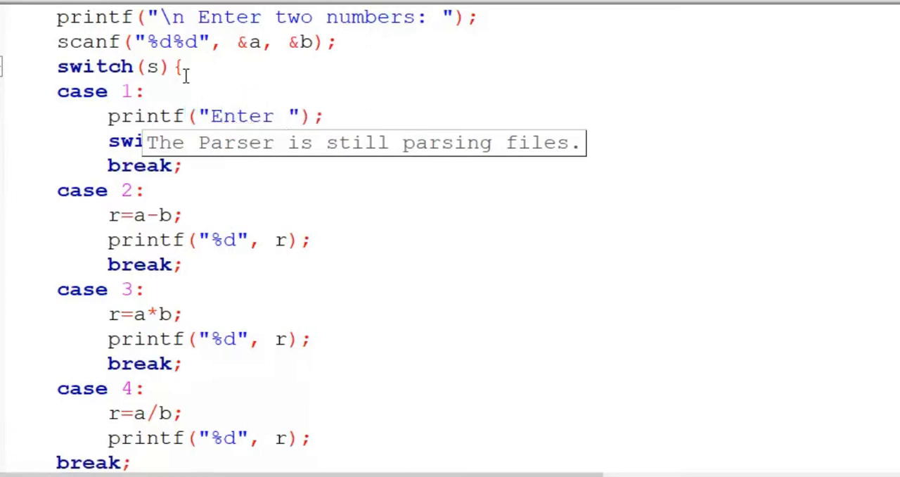
pyautogui.write('1 for add')
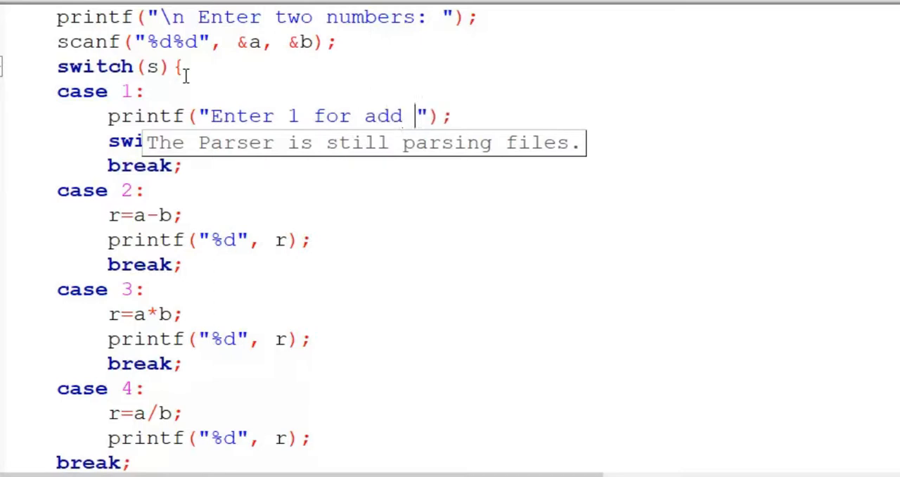
pyautogui.write('2 num')
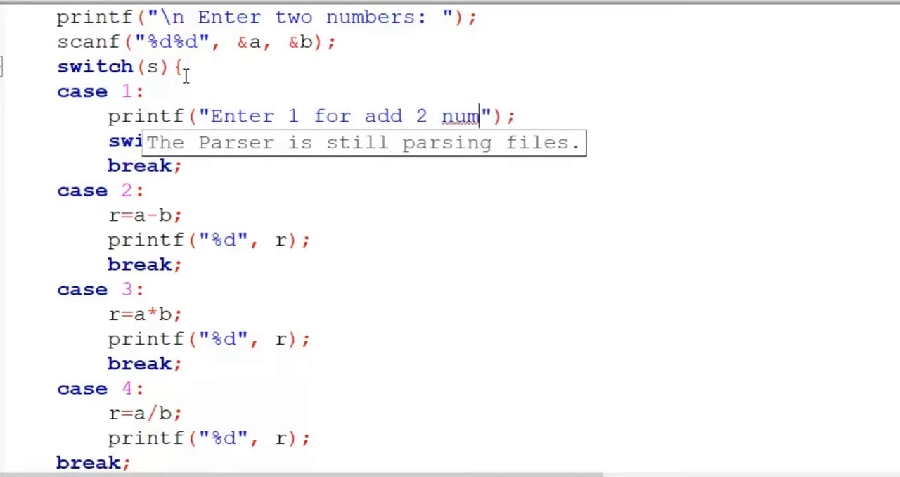
pyautogui.write('ber')
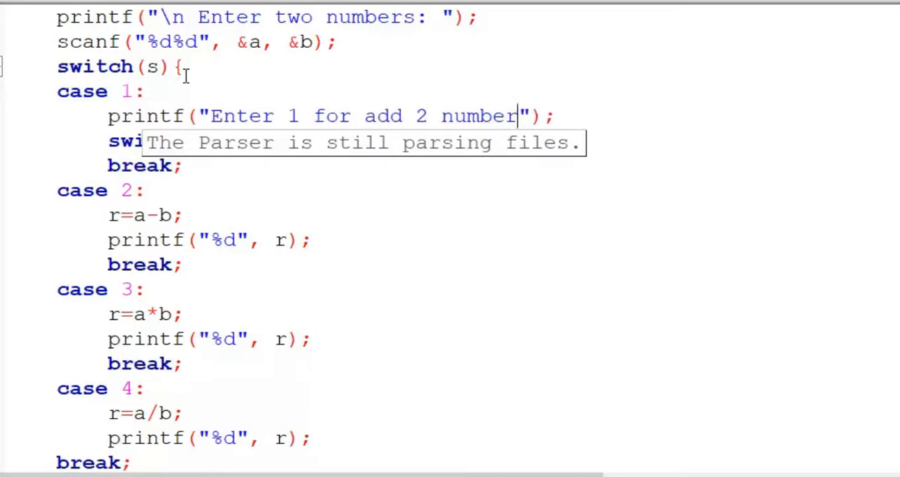
pyautogui.write('s,')
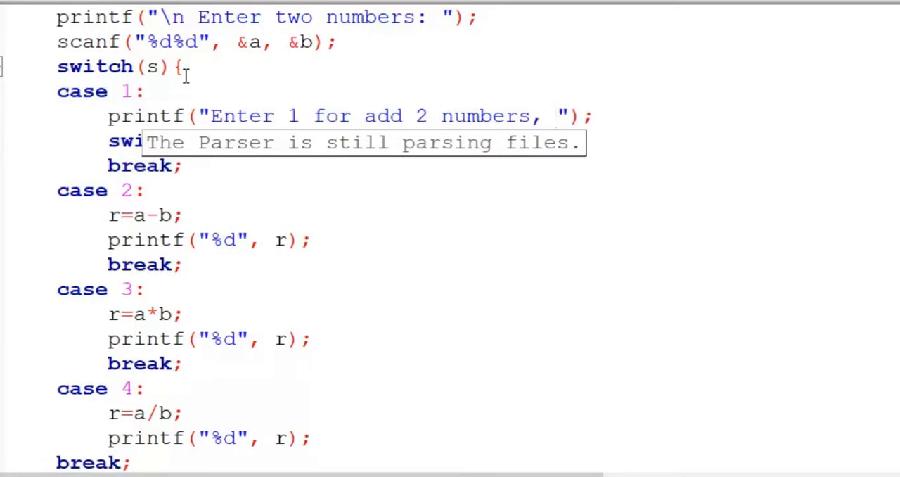
pyautogui.write('2')
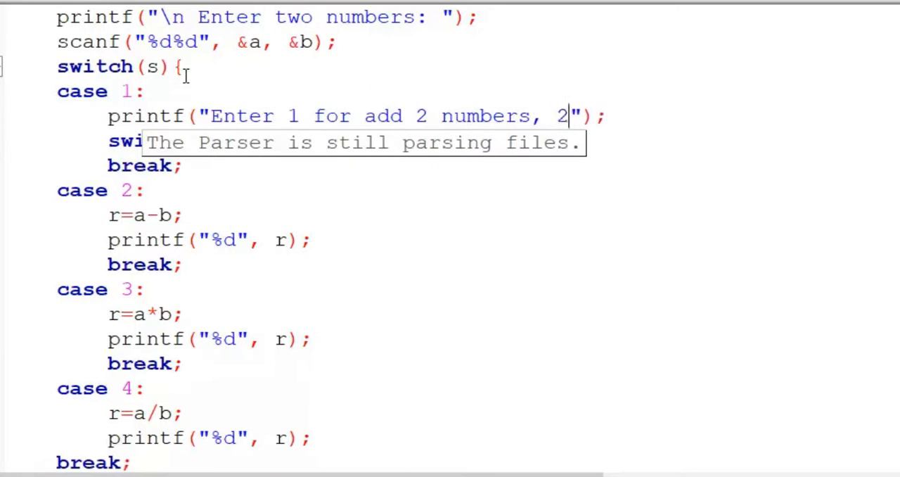
pyautogui.write('f')
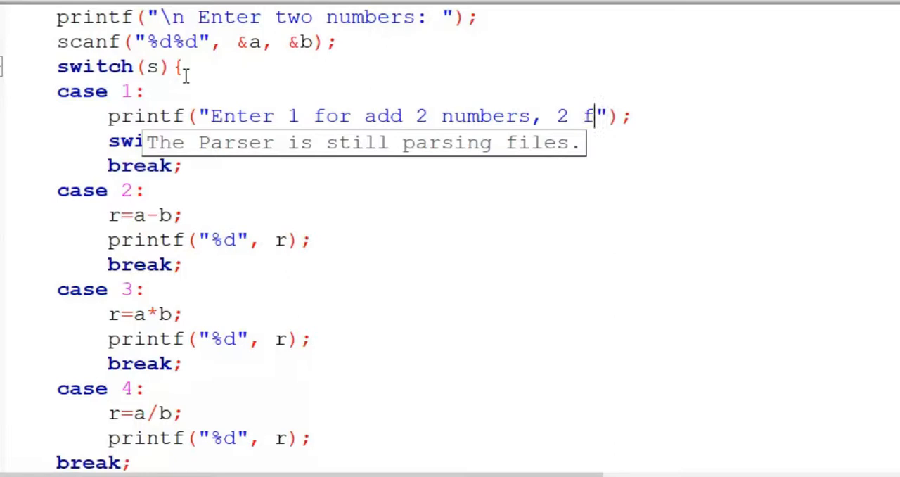
pyautogui.write('or')
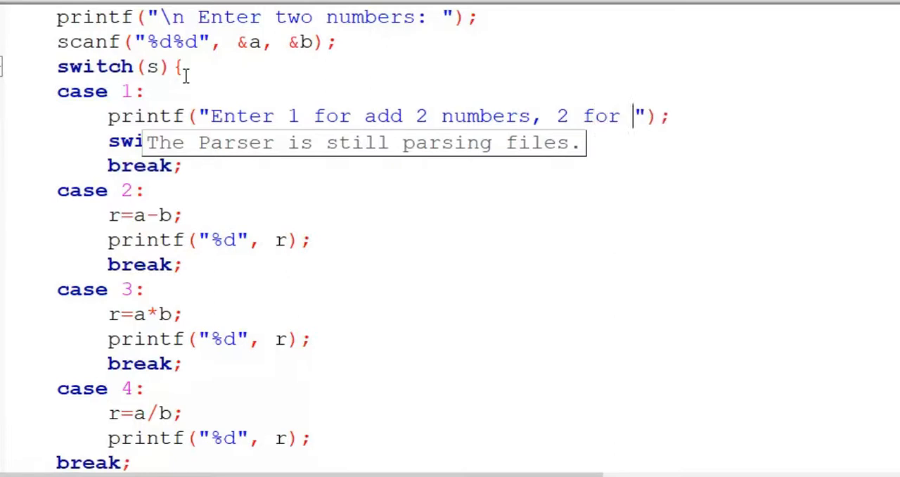
pyautogui.write('to a')
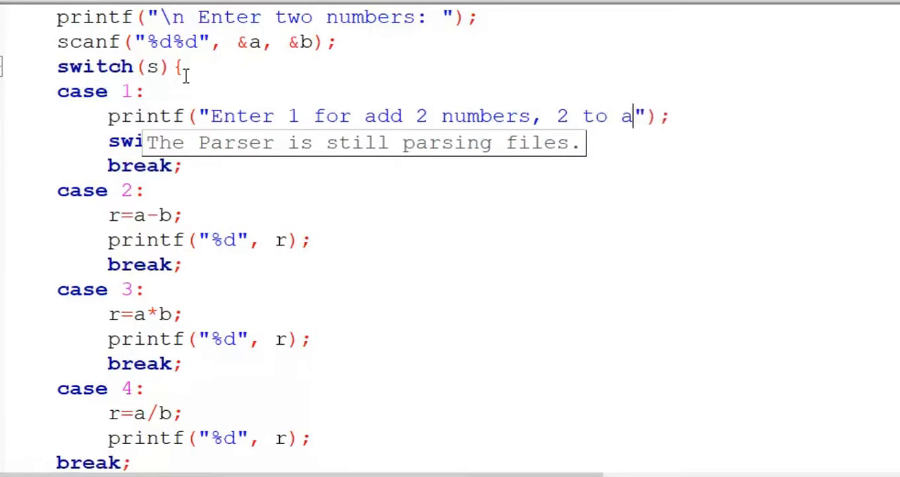
pyautogui.write('dd 3')
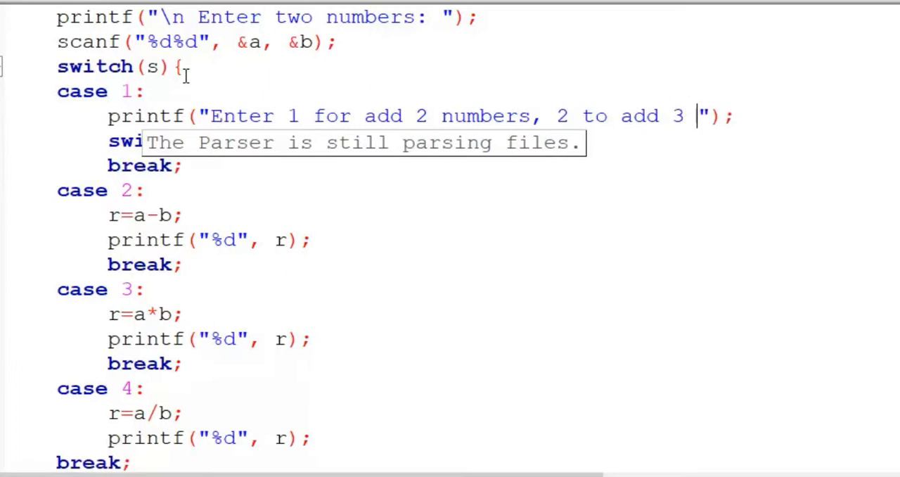
pyautogui.write('numbr')
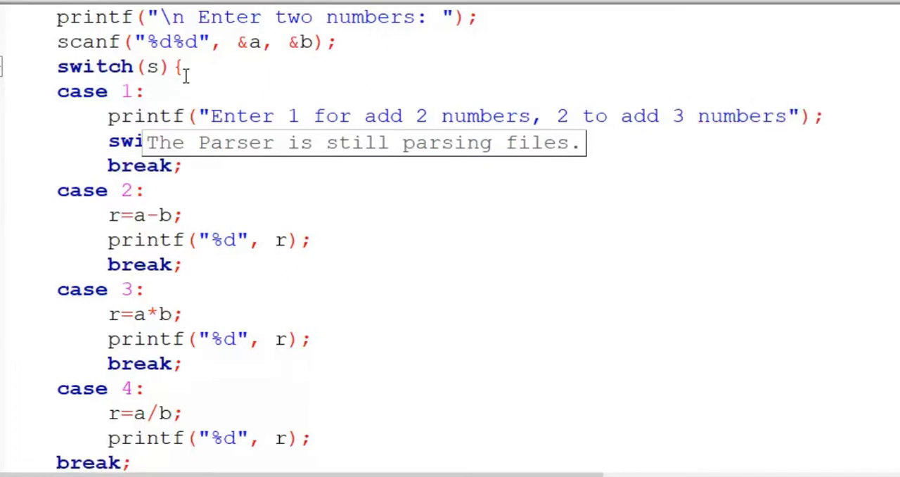
pyautogui.write(':')
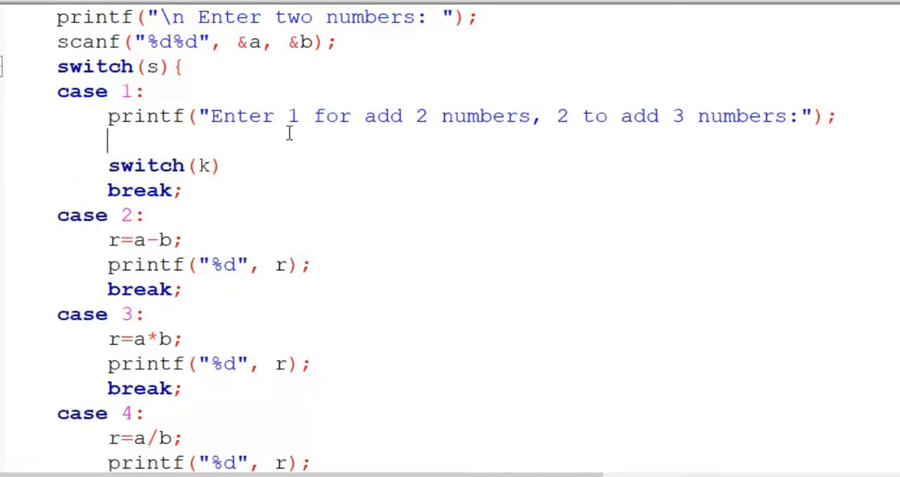
pyautogui.moveTo(434, 173)
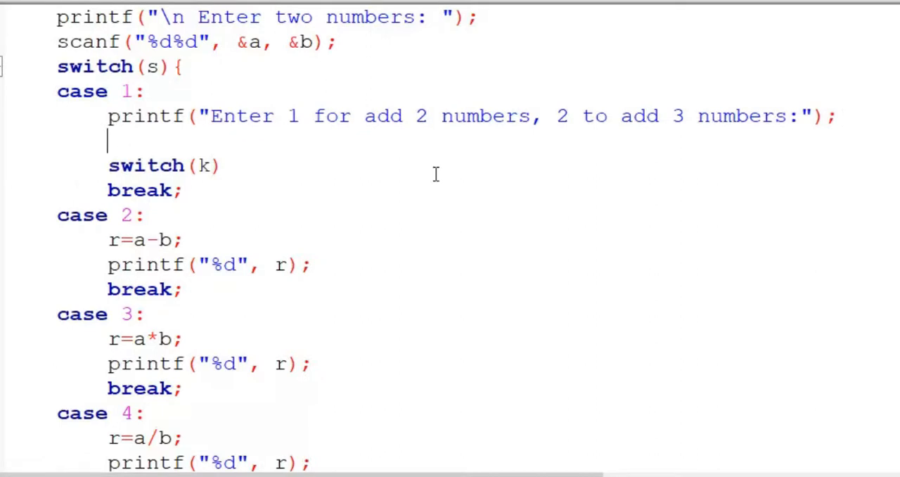
# Declare int k, read it with scanf("%d", &k), and give switch(k) an empty brace block
pyautogui.write('int k;')
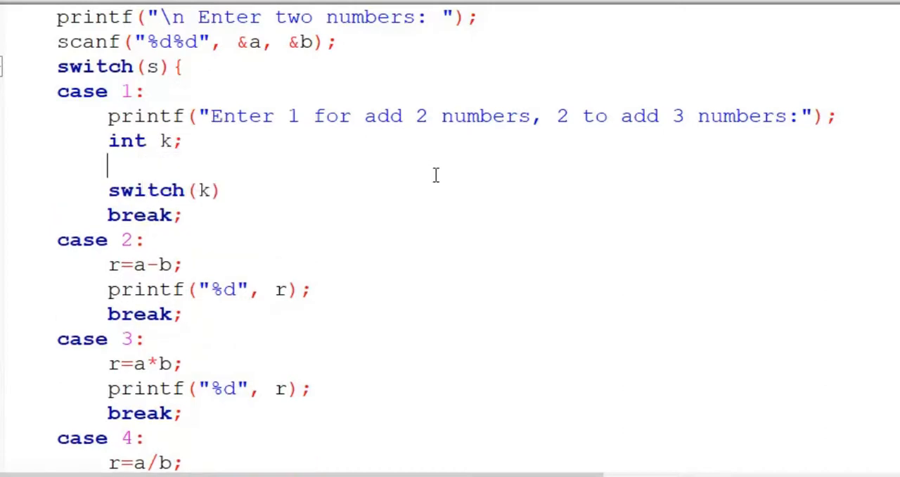
pyautogui.write('scan')
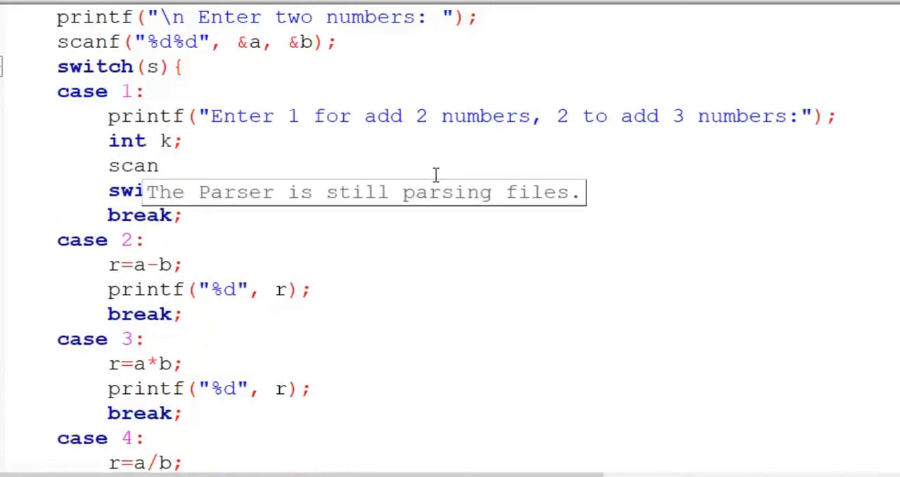
pyautogui.write('f()')
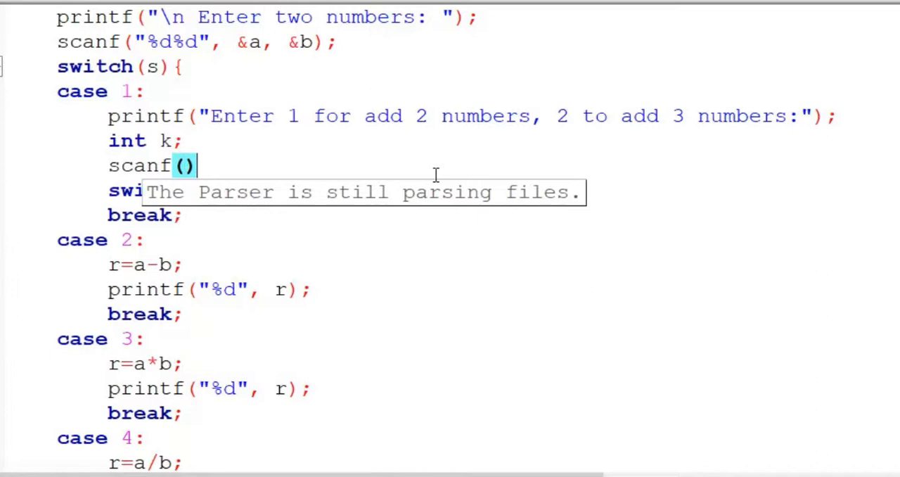
pyautogui.write(';')
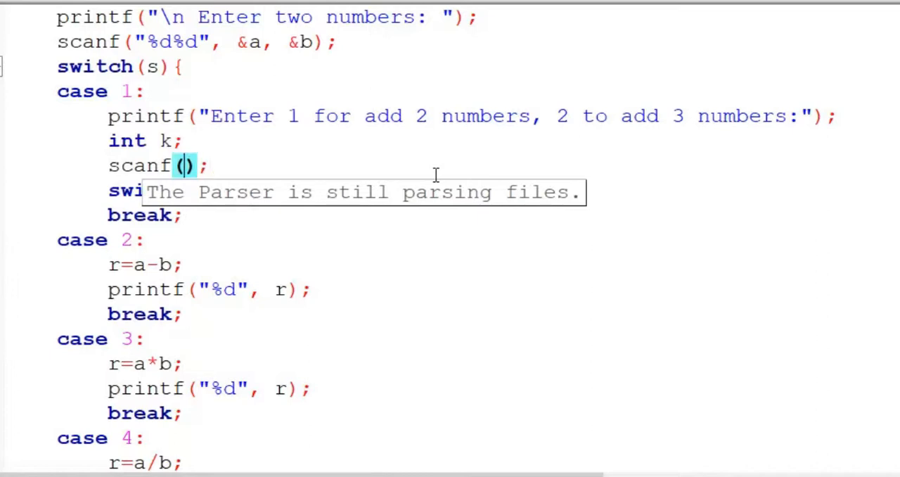
pyautogui.write('""')
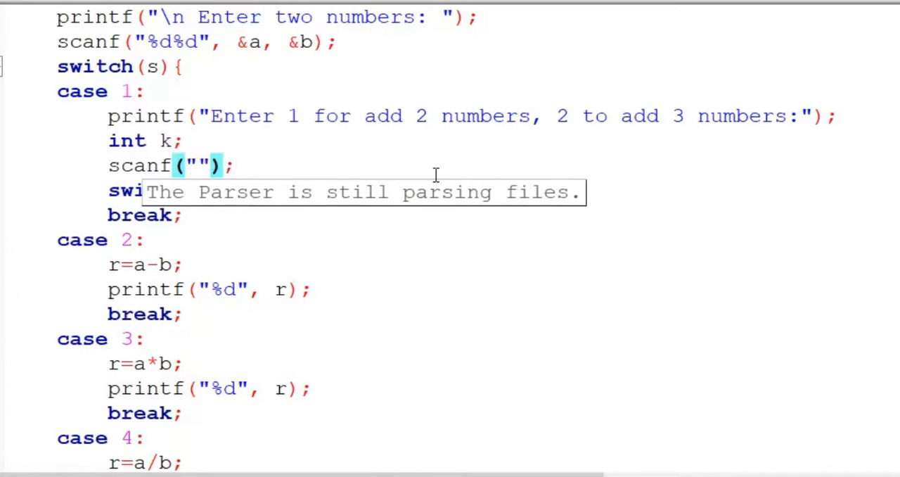
pyautogui.write('%d')
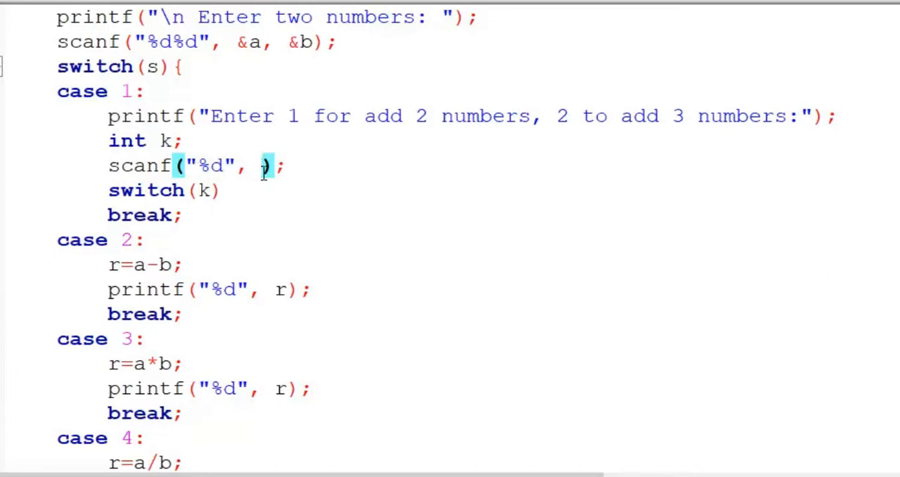
pyautogui.write('&k')
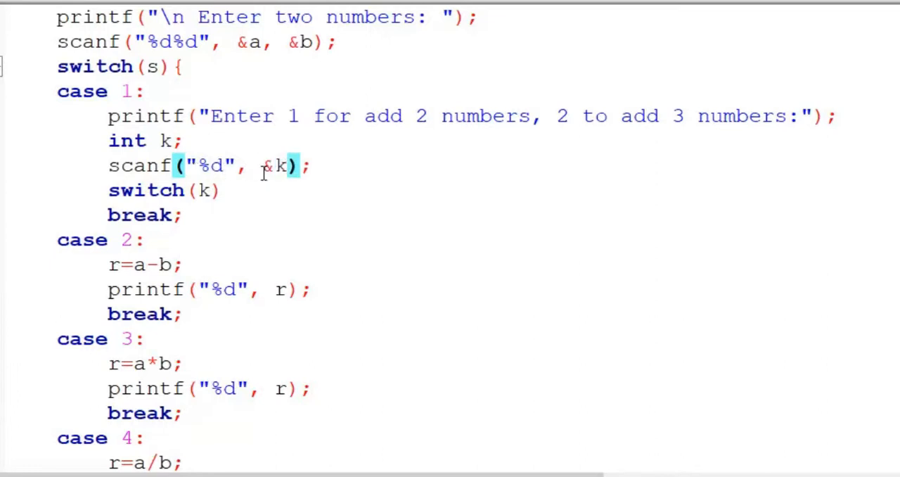
pyautogui.moveTo(203, 192)
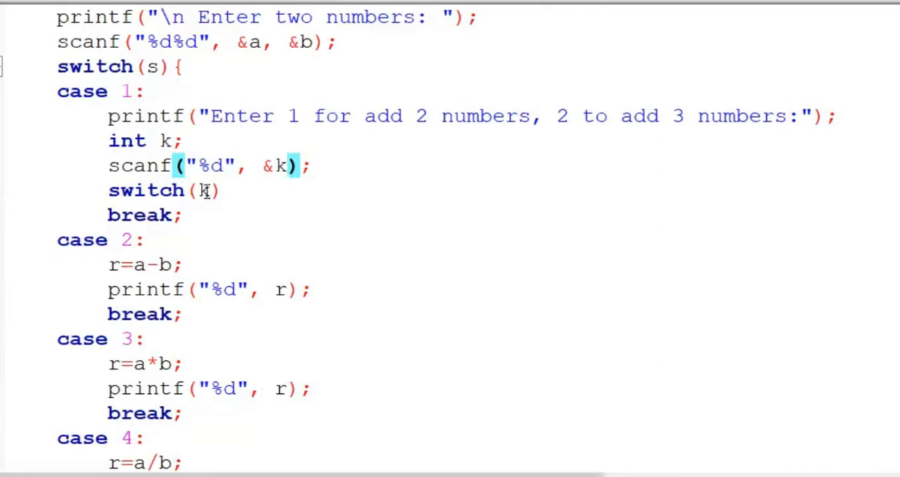
pyautogui.write('{}')
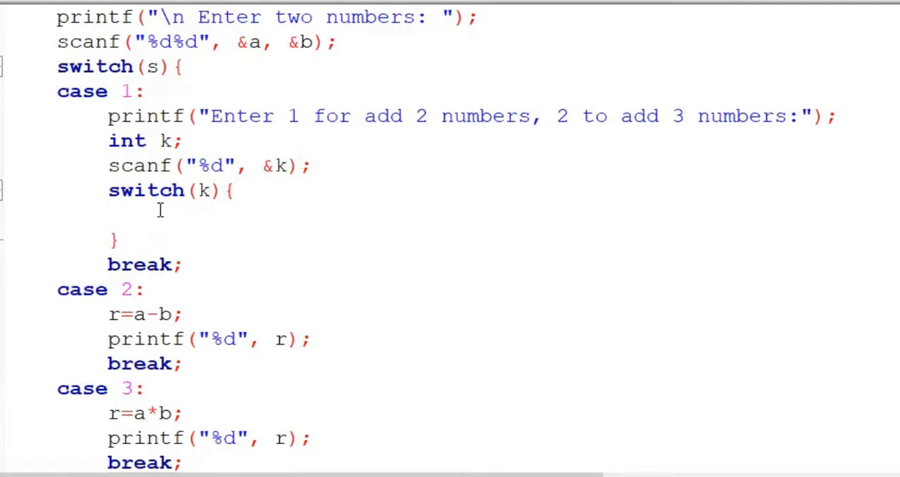
# Write inner case 1: with a break; inside switch(k)
pyautogui.write('case')
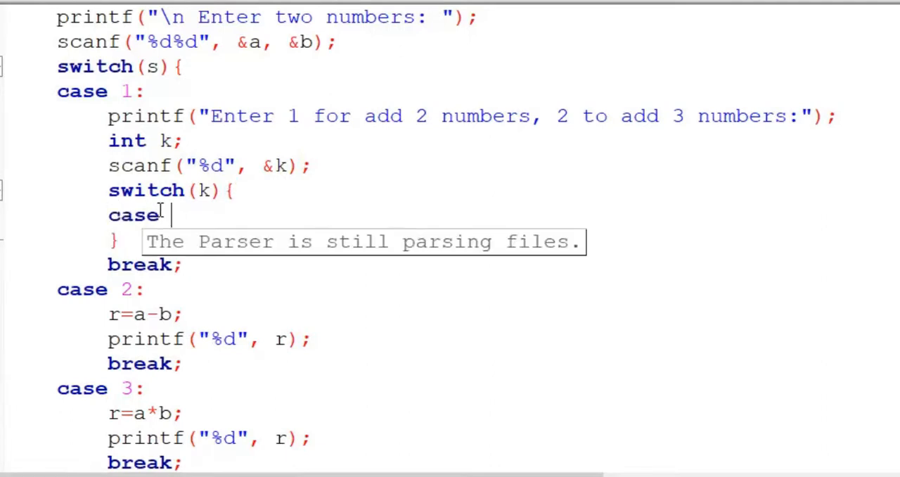
pyautogui.write('1:')
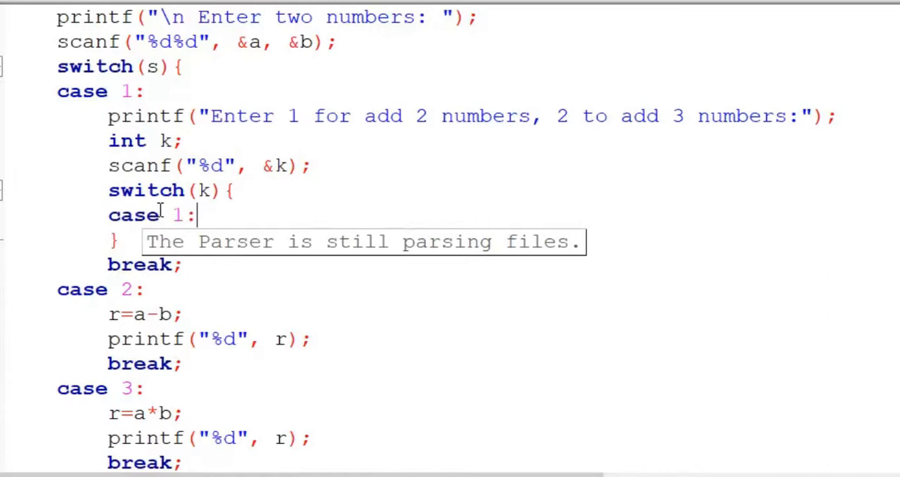
pyautogui.press('enter')
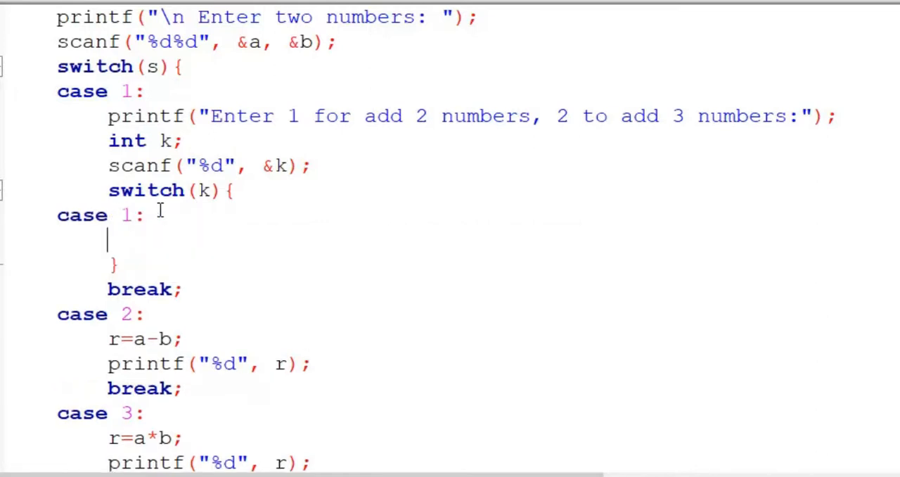
pyautogui.write('brea')
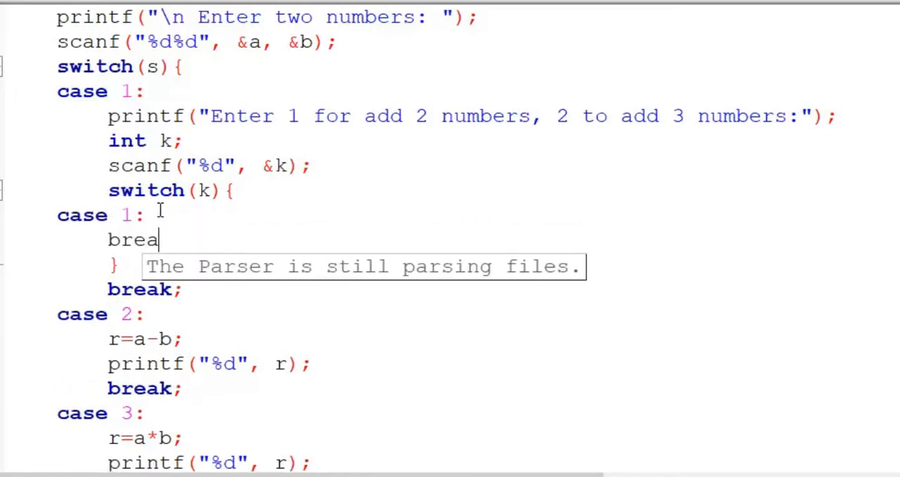
pyautogui.write('k;')
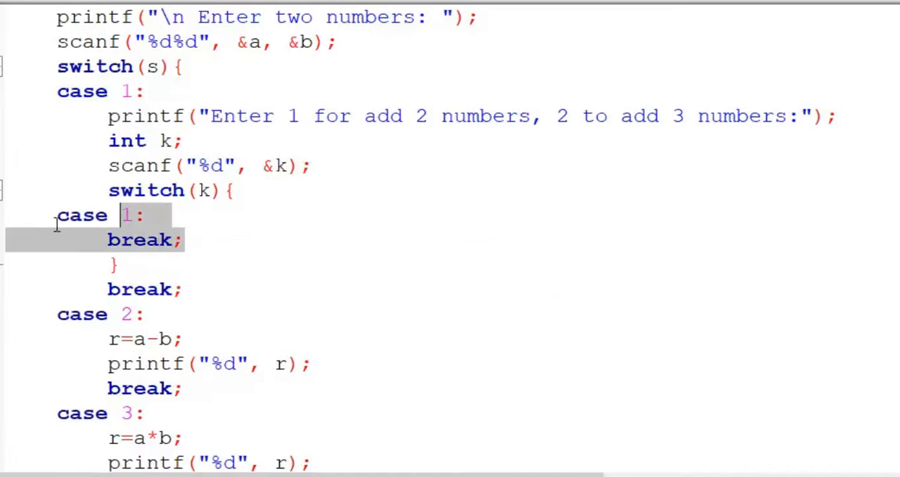
# Add inner case 2: with a break; and a default: label
pyautogui.click(59, 216)
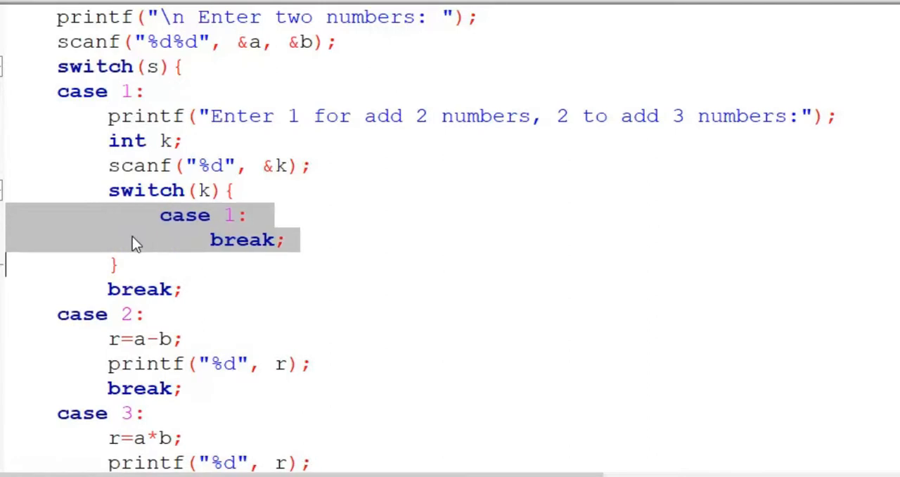
pyautogui.click(128, 214)
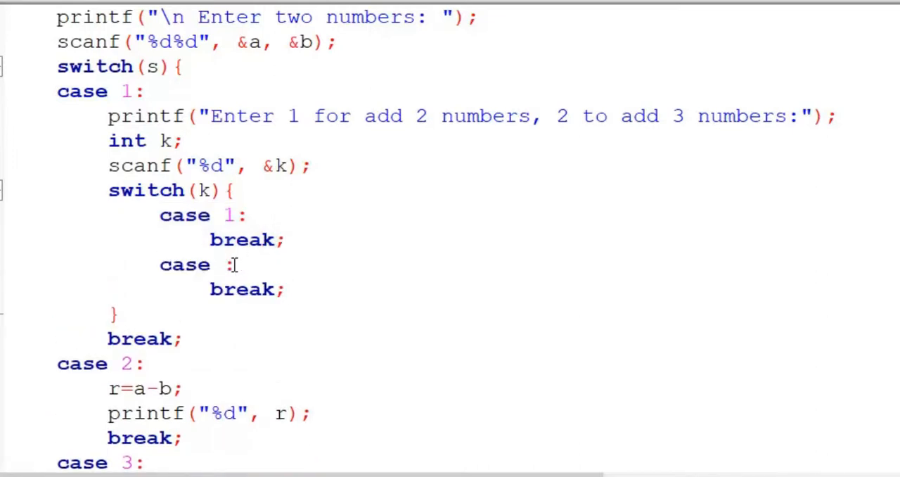
pyautogui.write('2')
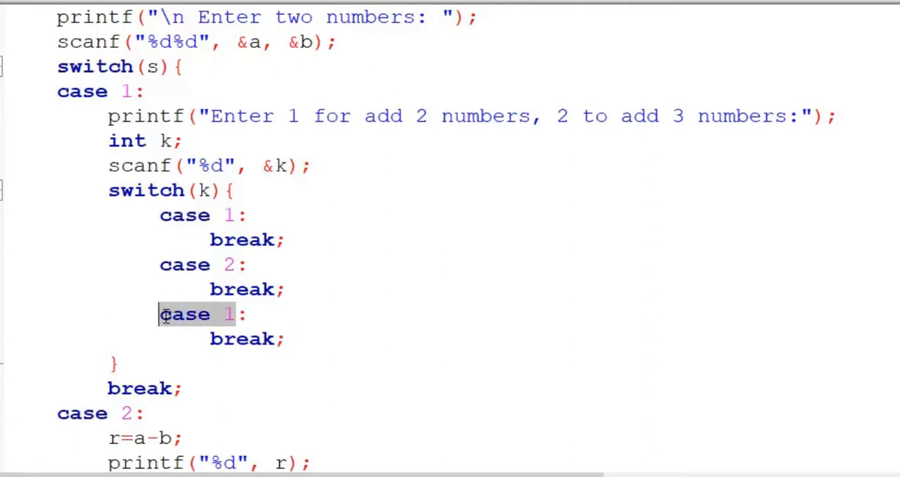
pyautogui.write('defa:')
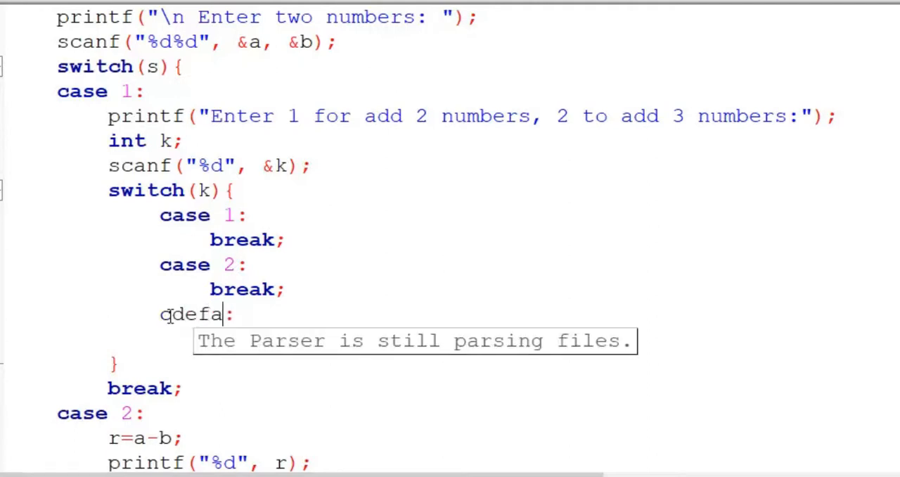
pyautogui.write('ult')
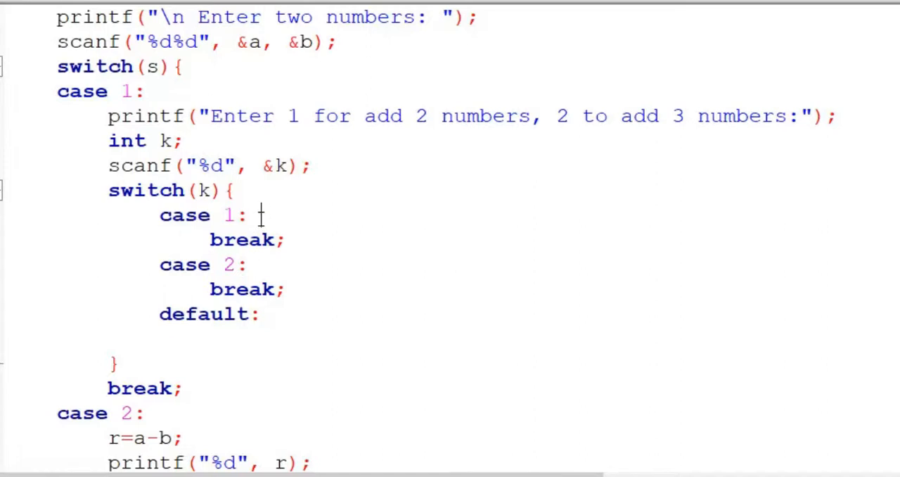
# Copy r=a+b; and printf("%d", r); into inner case 1
pyautogui.moveTo(110, 437); pyautogui.dragTo(317, 462)
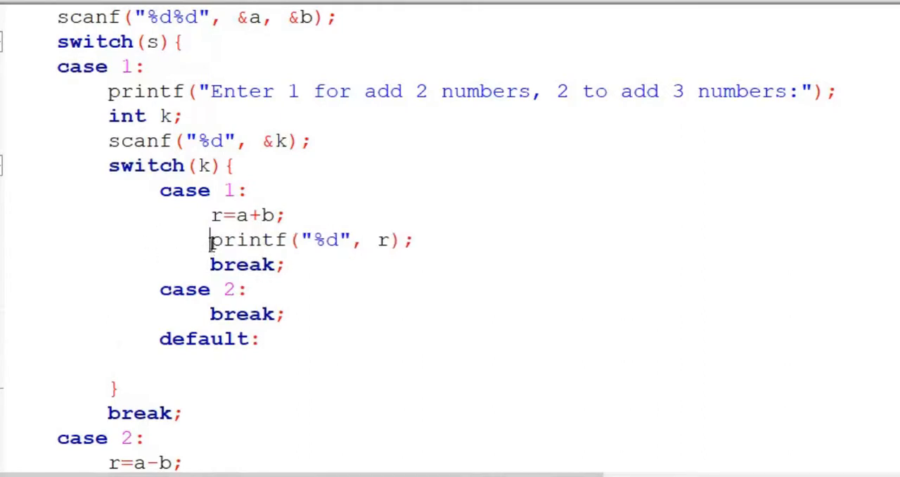
pyautogui.moveTo(210, 239); pyautogui.dragTo(405, 239)
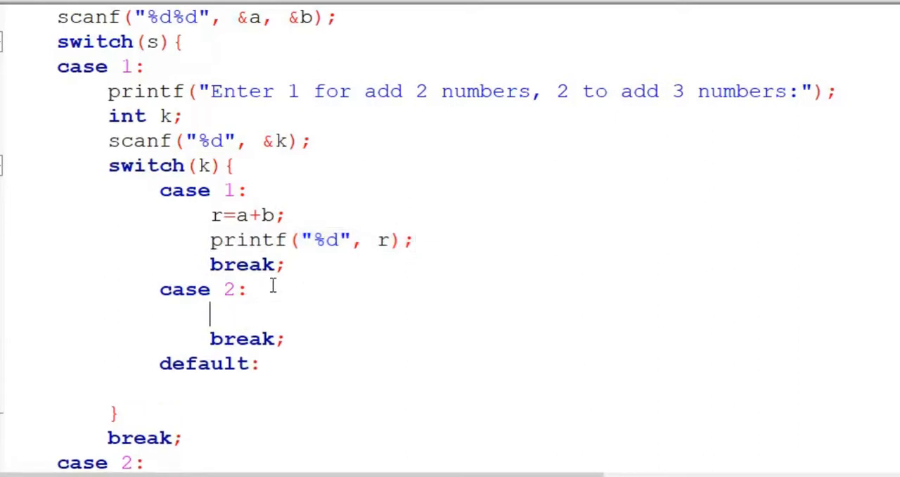
pyautogui.write('printf("%d", r);')
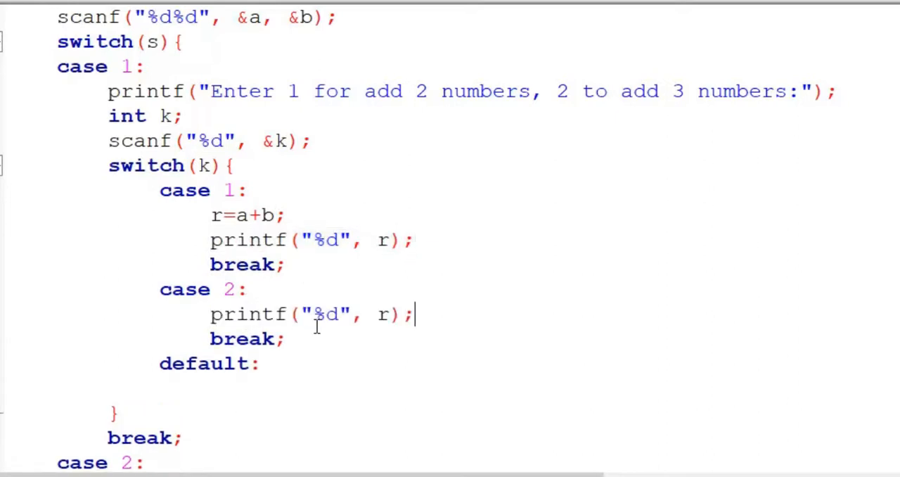
# In case 2 prompt "Enter 3rd number:" and declare int d
pyautogui.doubleClick(326, 315)
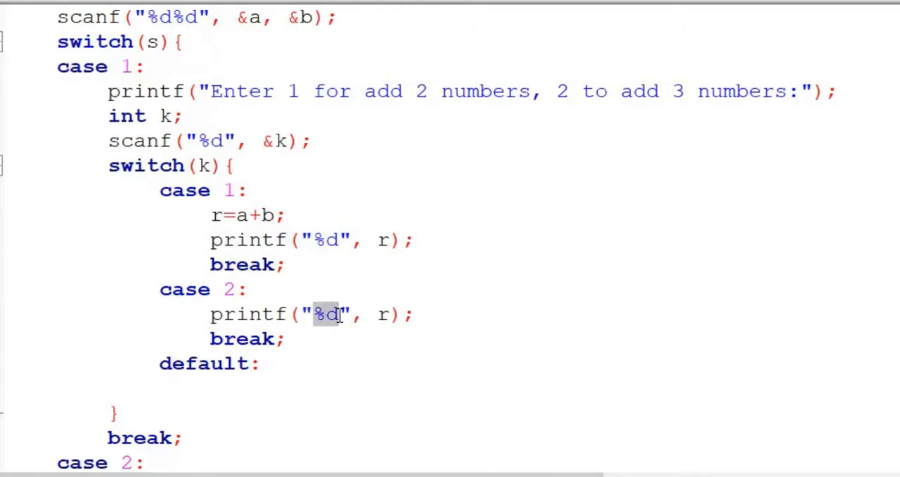
pyautogui.write('Enter')
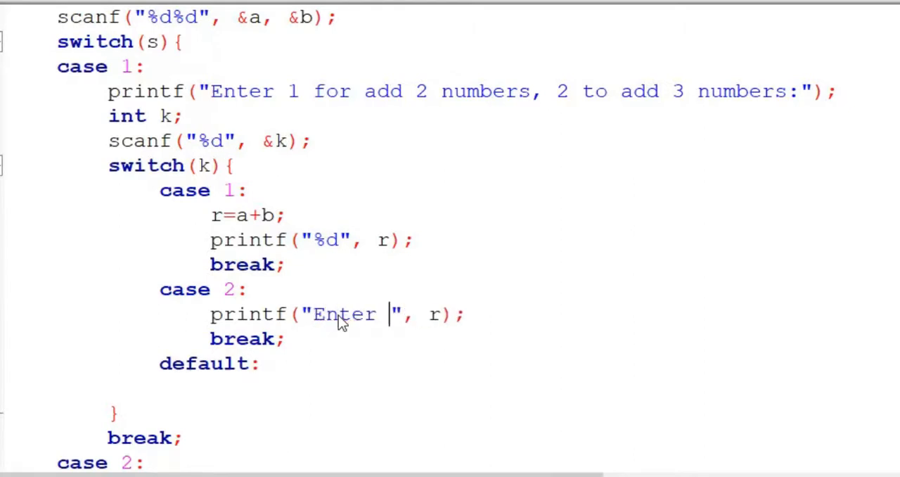
pyautogui.write('3r')
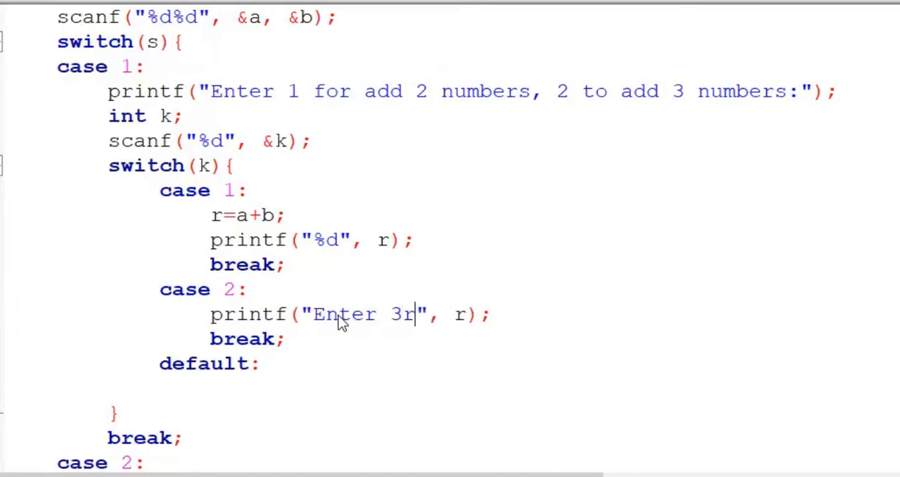
pyautogui.write('d number')
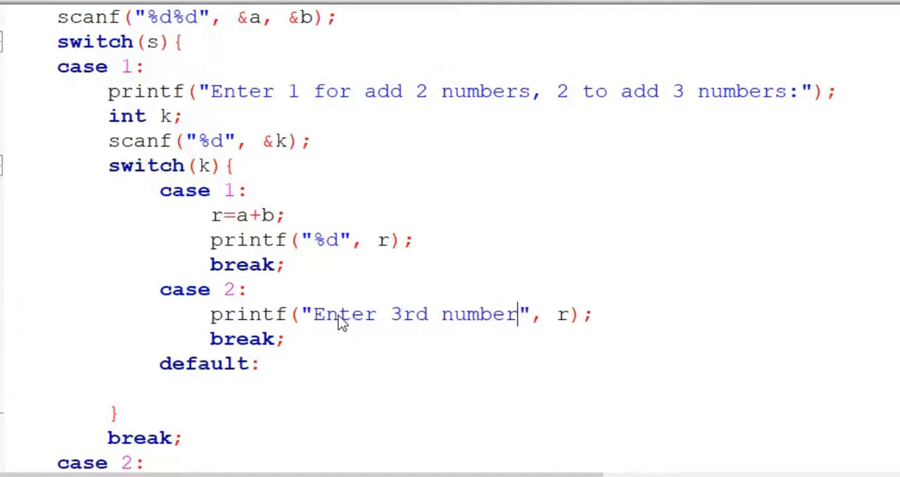
pyautogui.write(':')
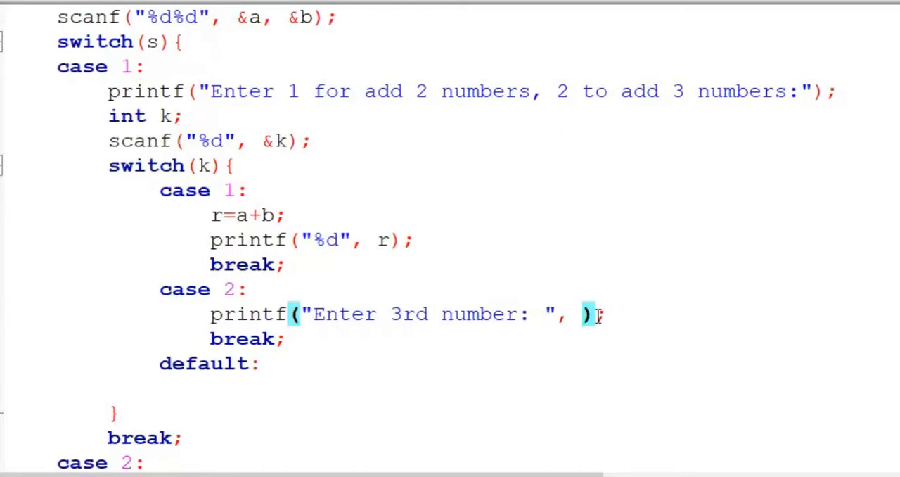
pyautogui.press('Backspace')
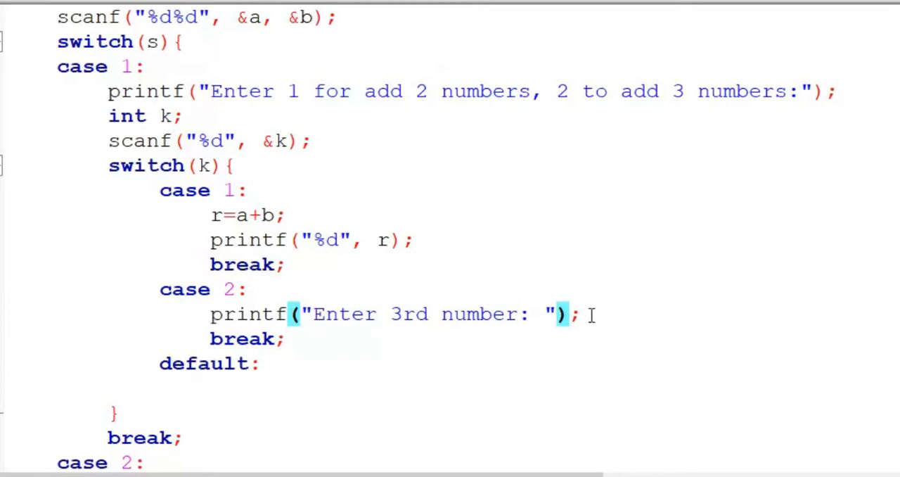
pyautogui.click(582, 315)
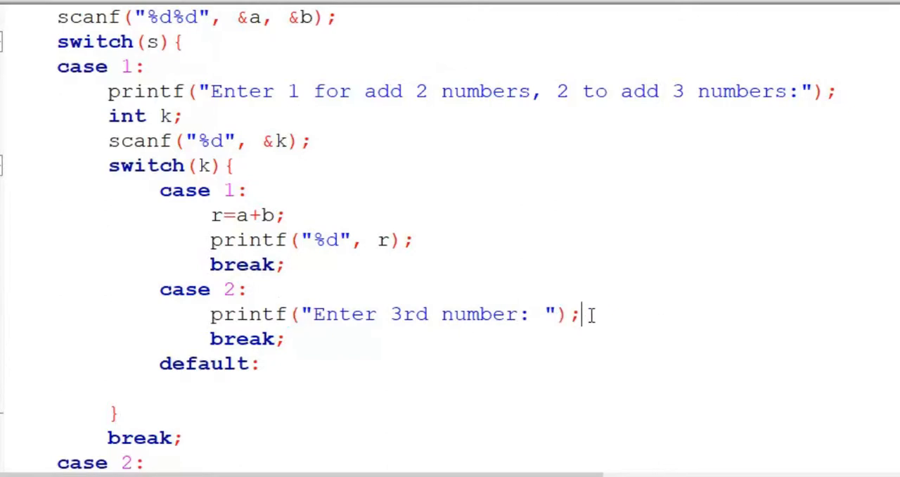
pyautogui.write('int')
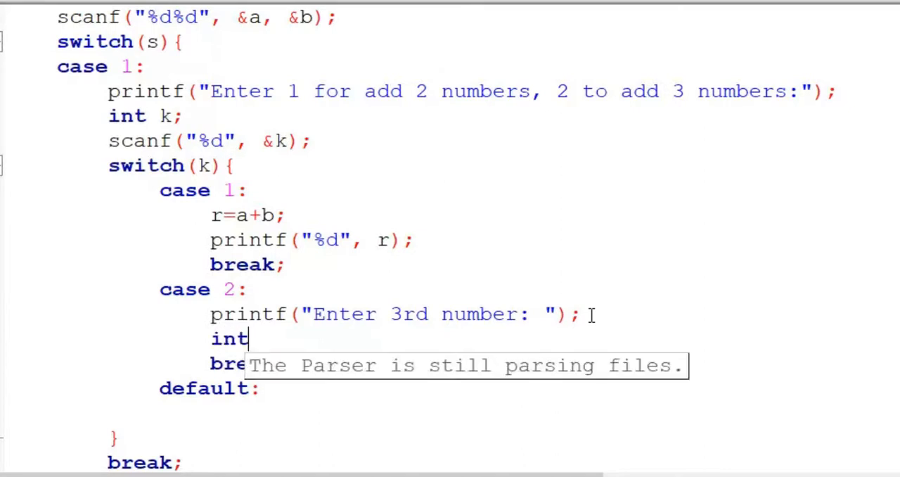
pyautogui.write('d;')
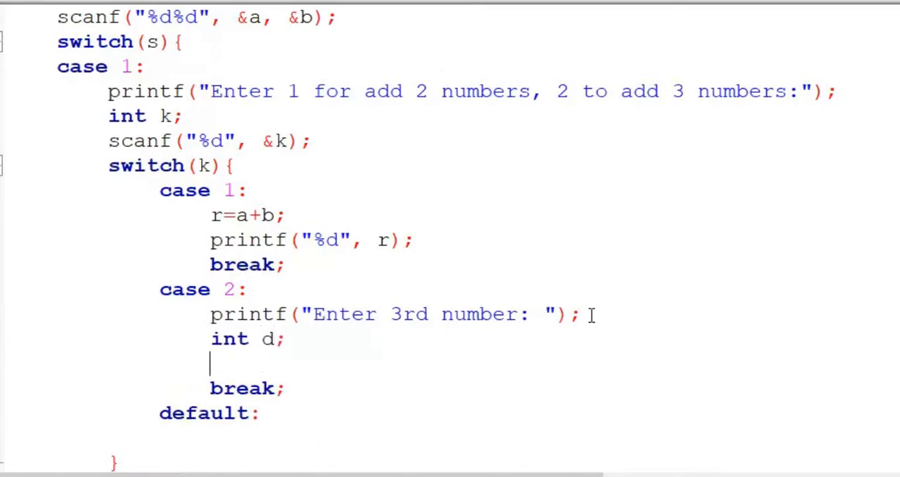
# Read the third number with scanf("%d", &d)
pyautogui.write('scaN')
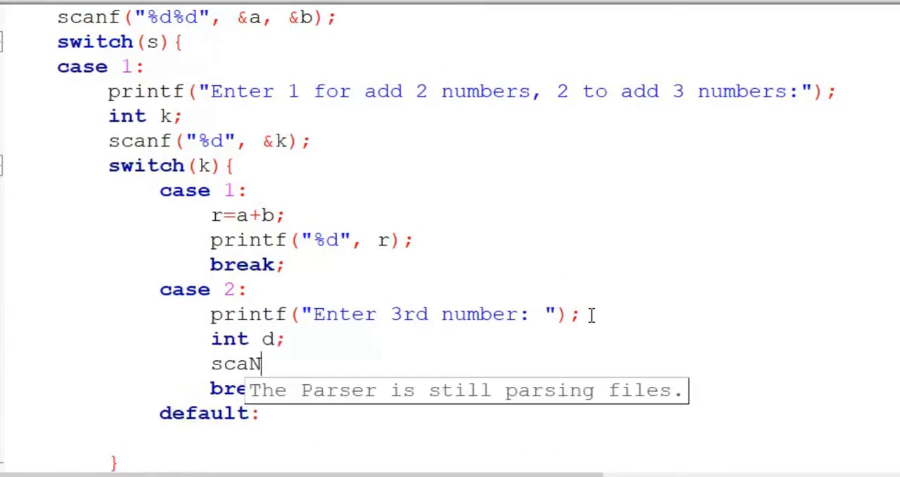
pyautogui.press('Backspace')
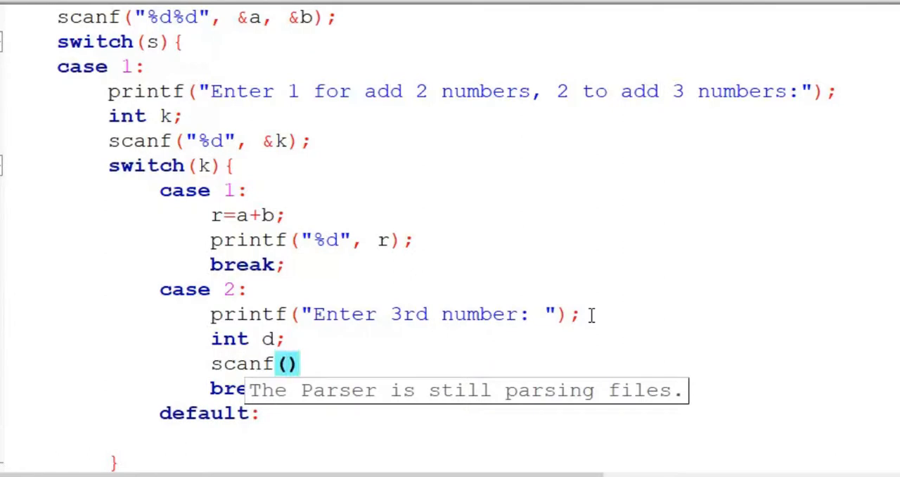
pyautogui.write(';')
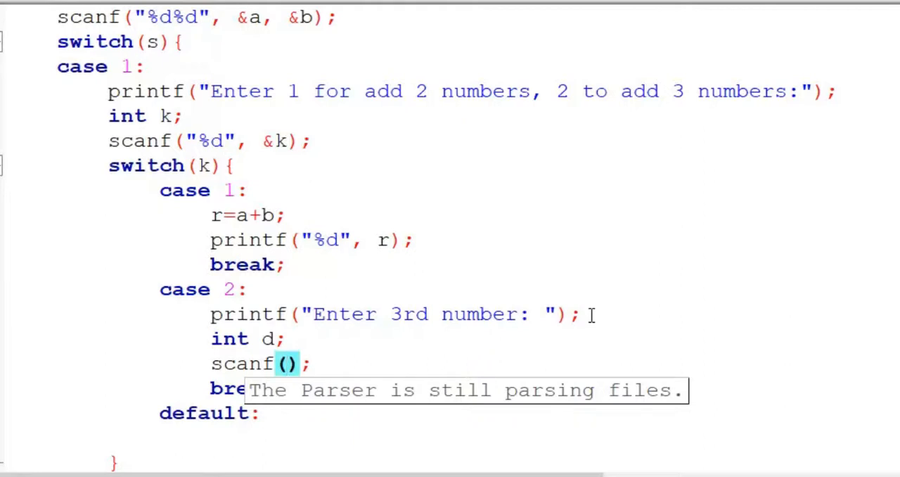
pyautogui.write('""')
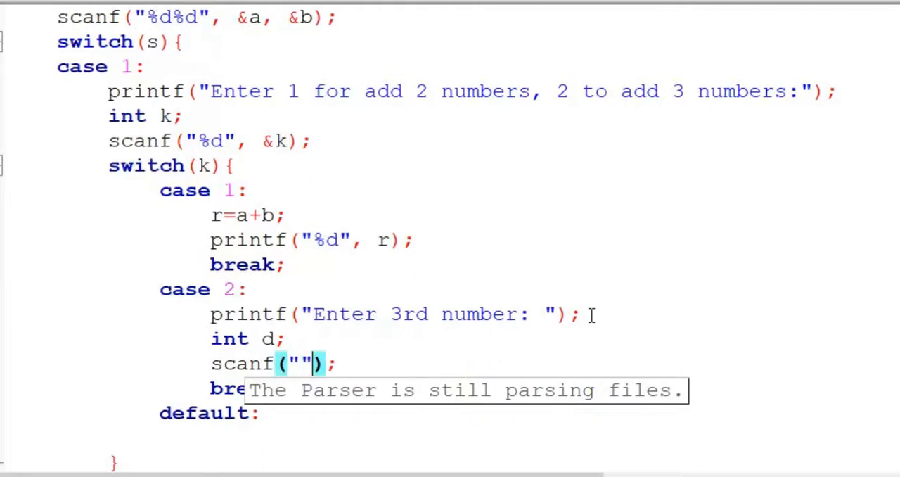
pyautogui.write('%d')
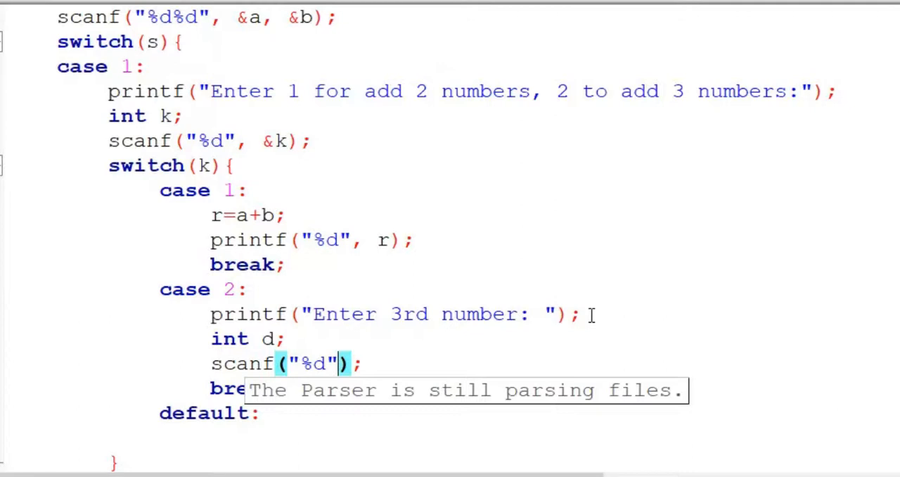
pyautogui.write(',')
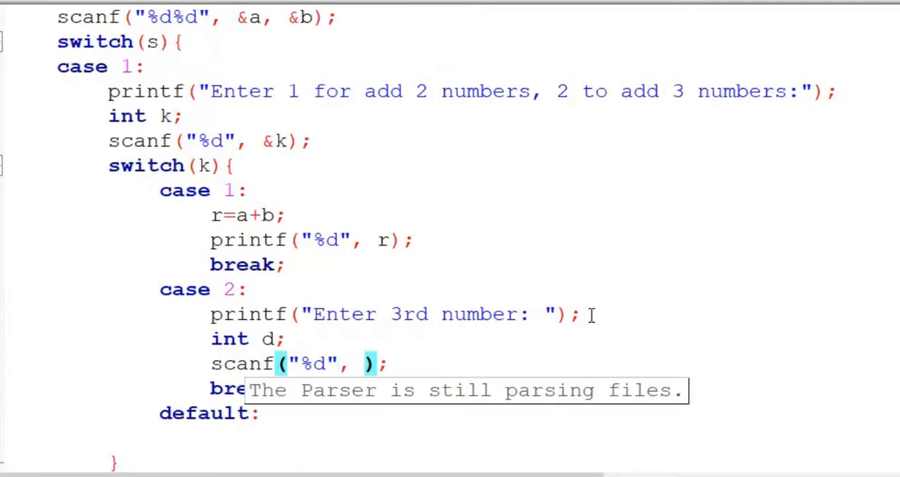
pyautogui.write('&d')
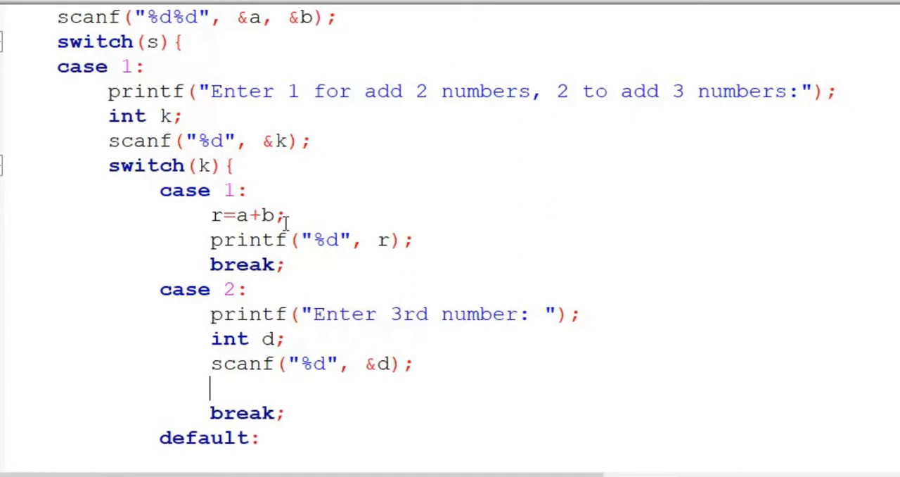
# Compute r=a+b+d and print it in case 2, reusing the two-number statements
pyautogui.moveTo(209, 215); pyautogui.dragTo(415, 239)
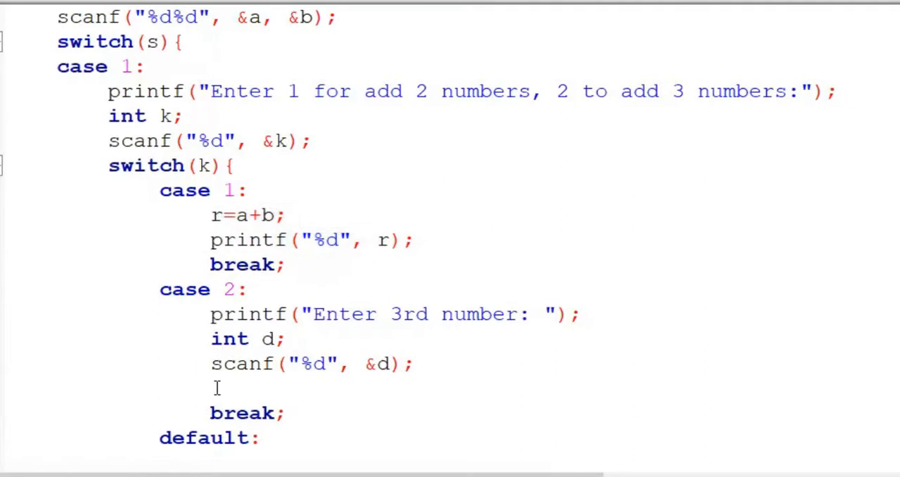
pyautogui.write('r=a+b;')
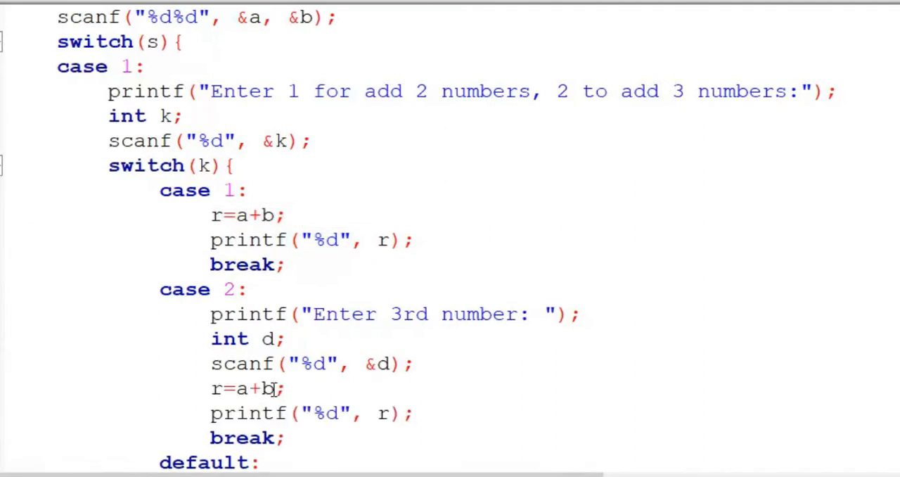
pyautogui.write('+d')
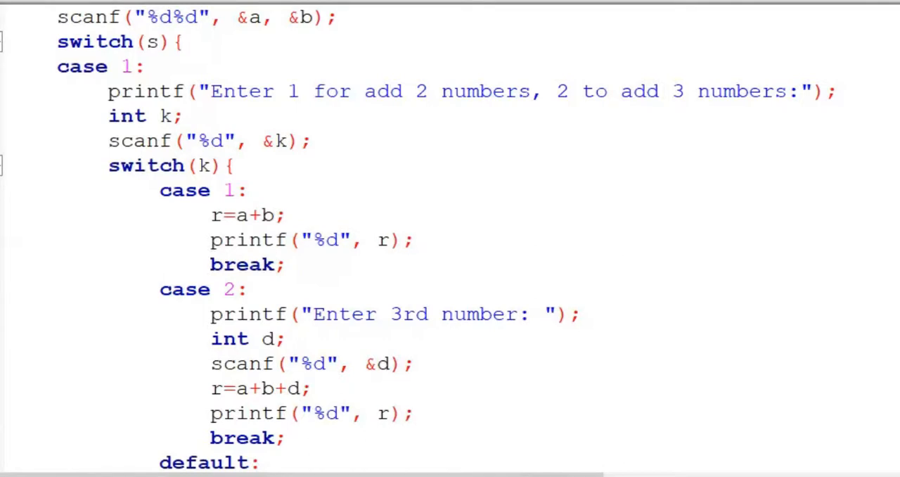
pyautogui.scroll(-3)
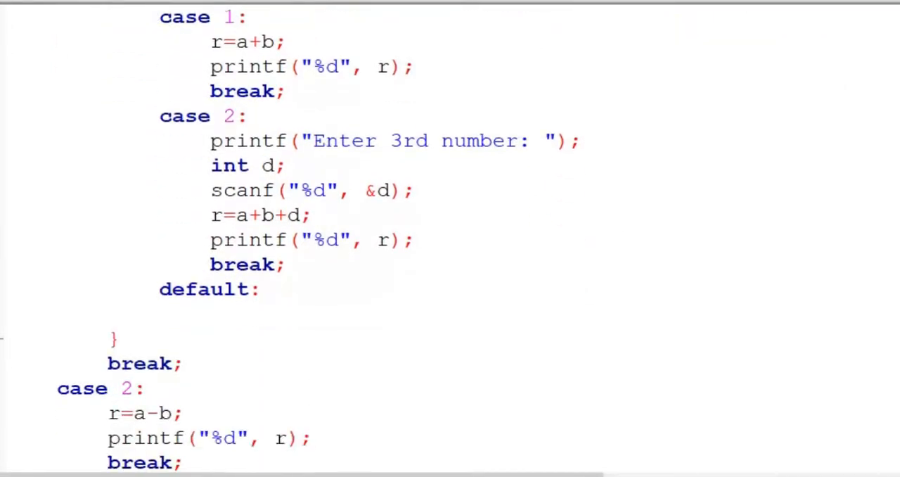
# Make the inner default case print "Wrong Choice"
pyautogui.scroll(-3)
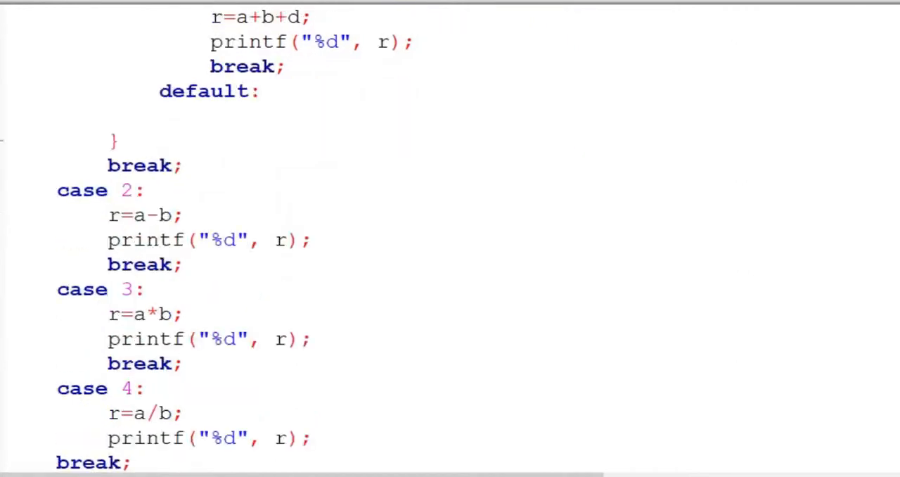
pyautogui.scroll(-3)
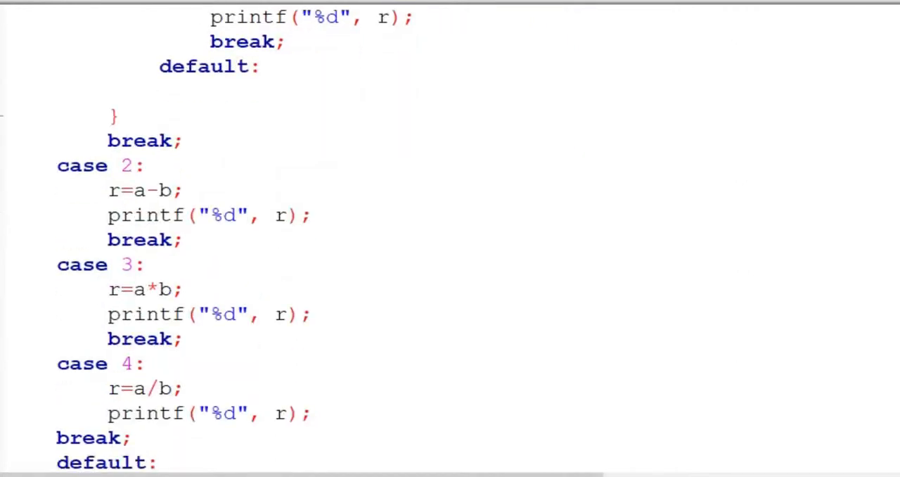
pyautogui.scroll(-3)
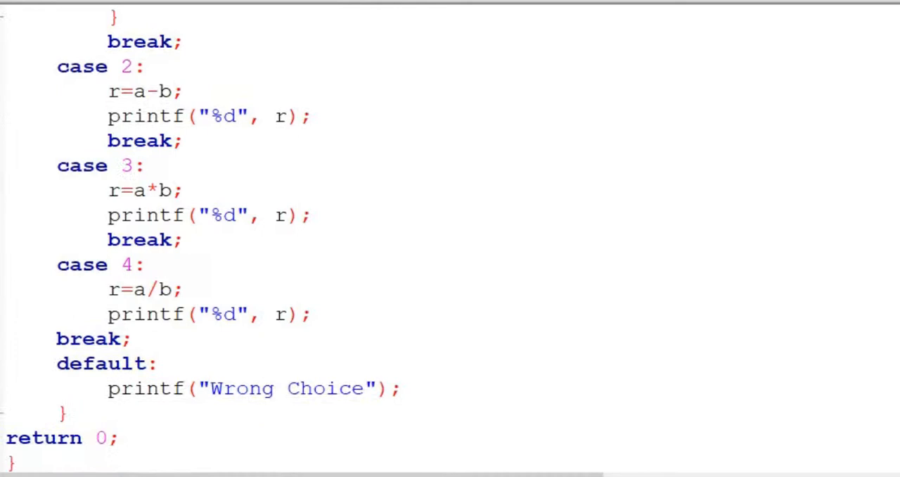
pyautogui.tripleClick(253, 388)
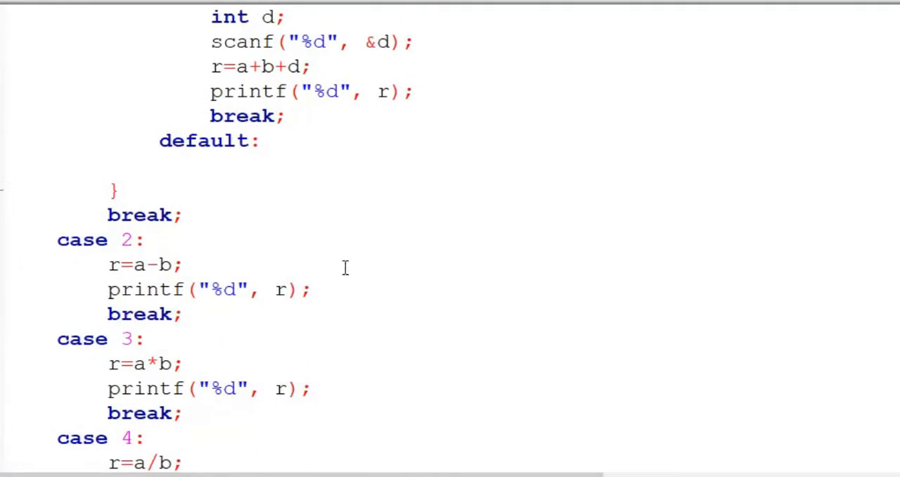
pyautogui.write('printf("Wrong Choice");')
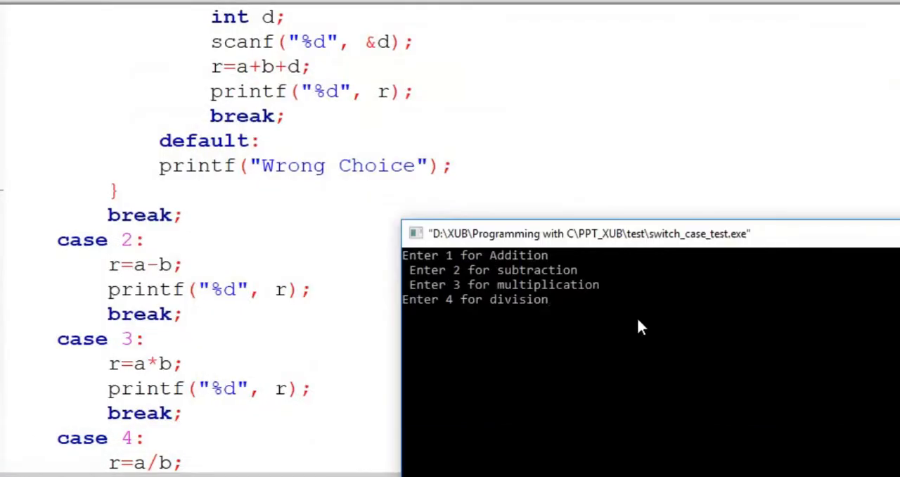
# Run choosing addition with 8 and 9, then enter invalid choice 3 to get Wrong Choice
pyautogui.write('1')
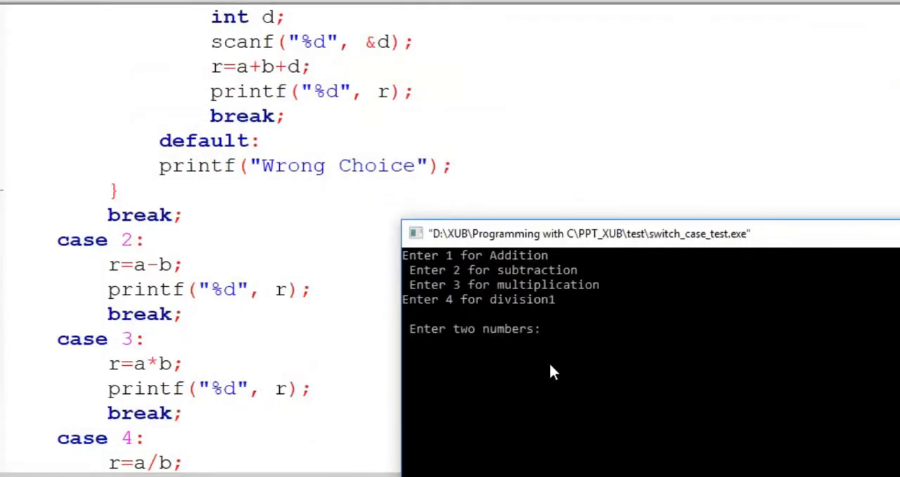
pyautogui.moveTo(721, 387)
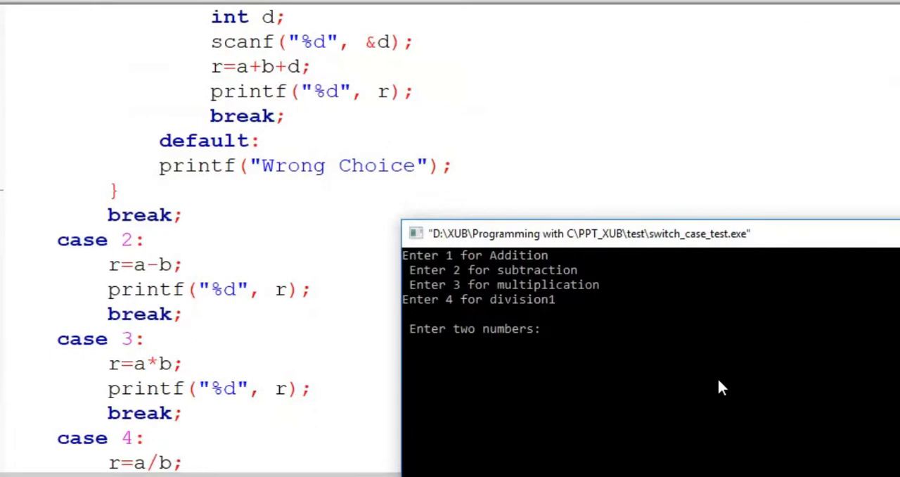
pyautogui.write('8')
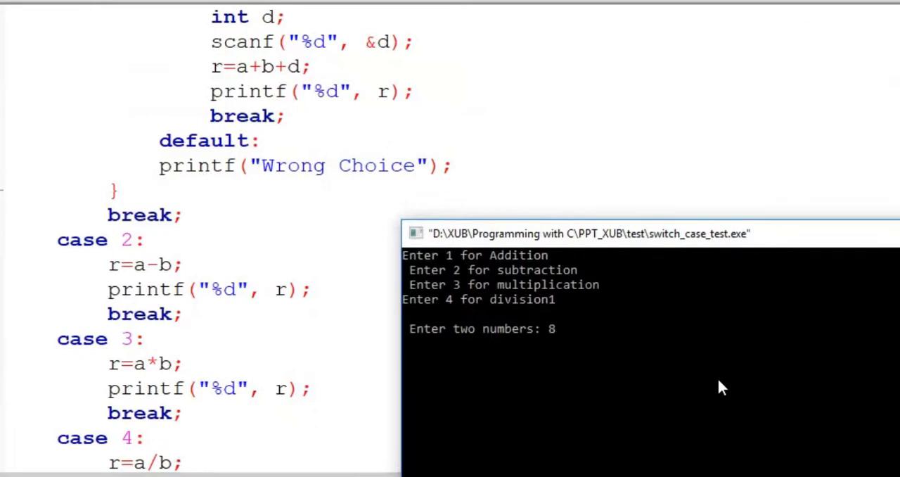
pyautogui.write('9')
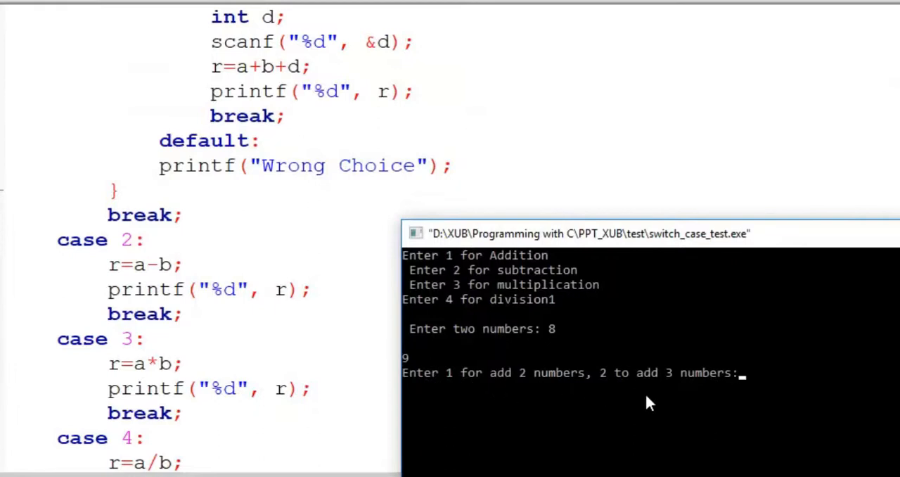
pyautogui.moveTo(779, 265)
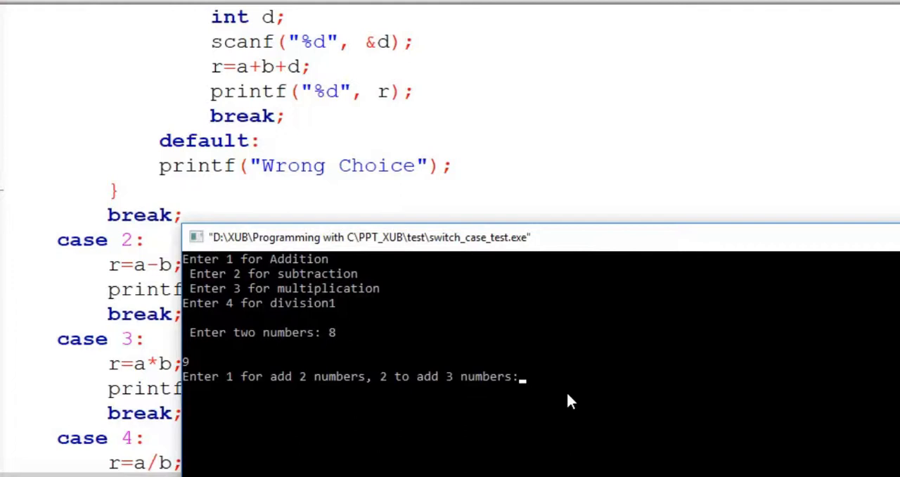
pyautogui.write('3')
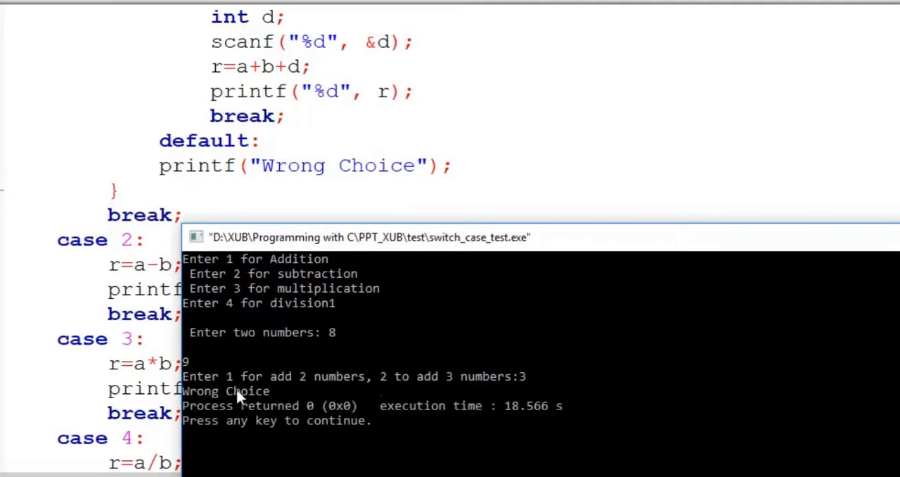
pyautogui.moveTo(453, 414)
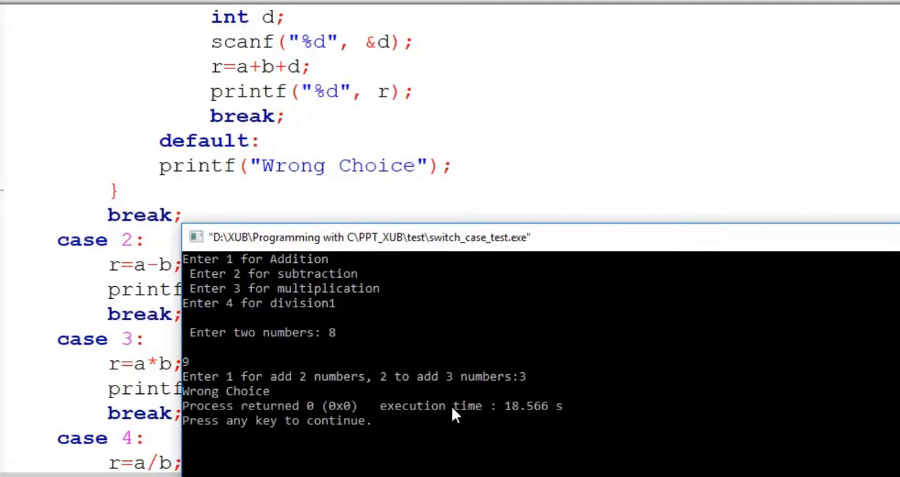
pyautogui.moveTo(518, 394)
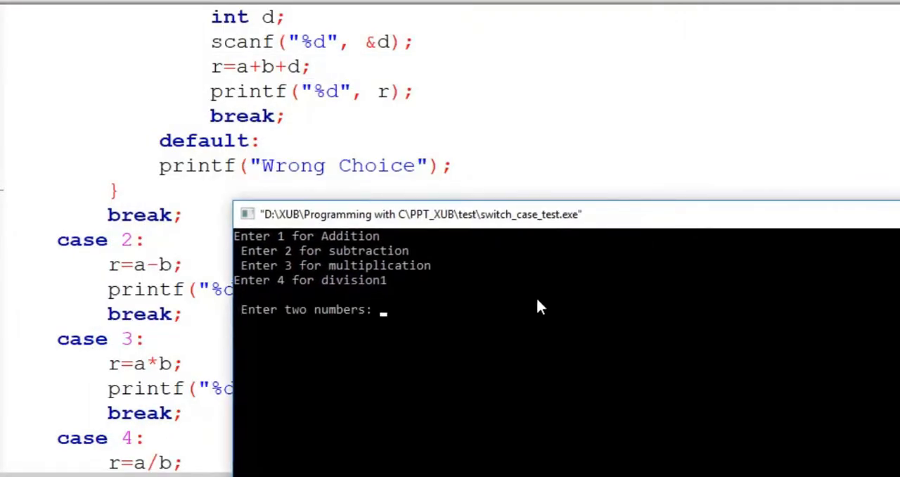
# Run again with 8 and 6, choose adding 3 numbers with 9, printing 23
pyautogui.write('8')
pyautogui.write('6')
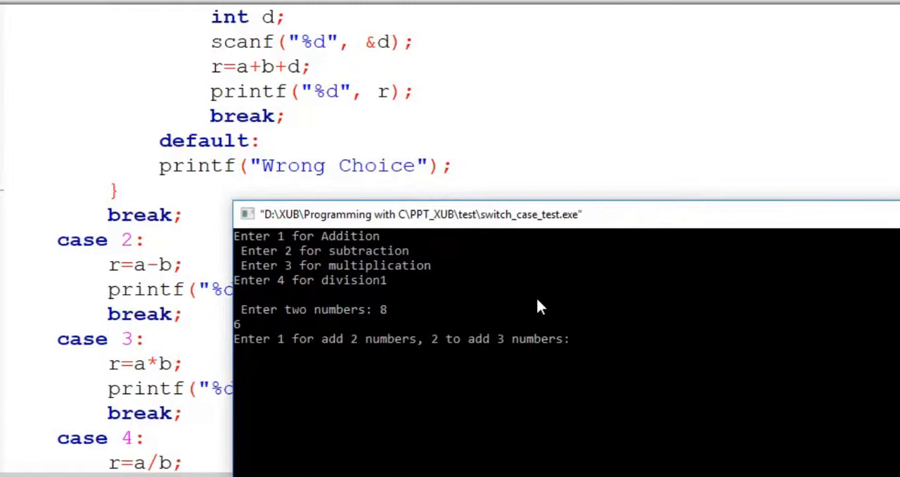
pyautogui.write('2')
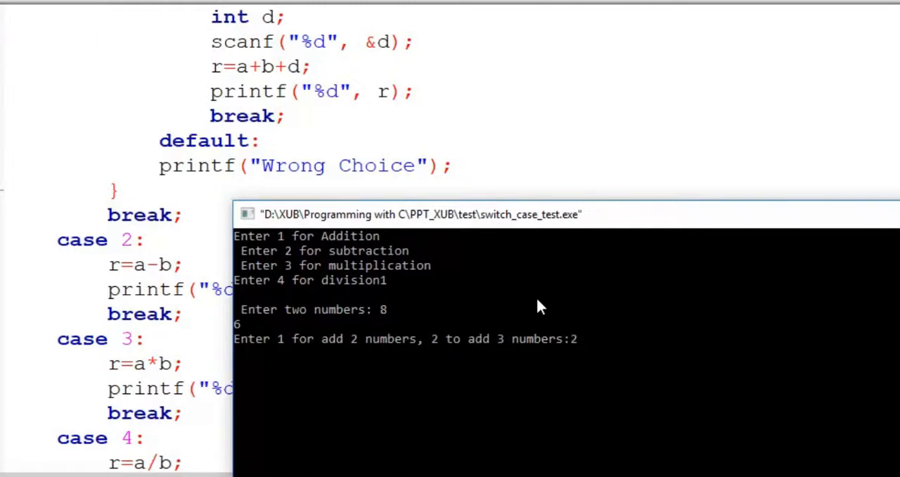
pyautogui.press('enter')
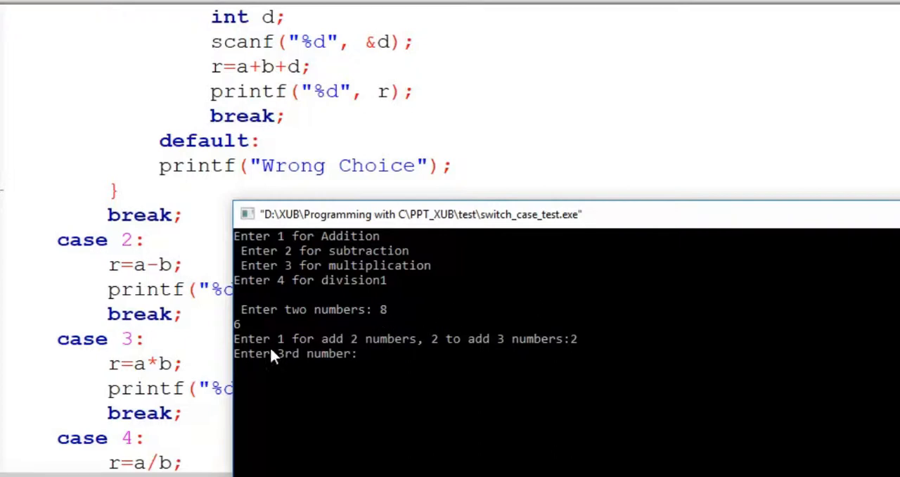
pyautogui.write('9')
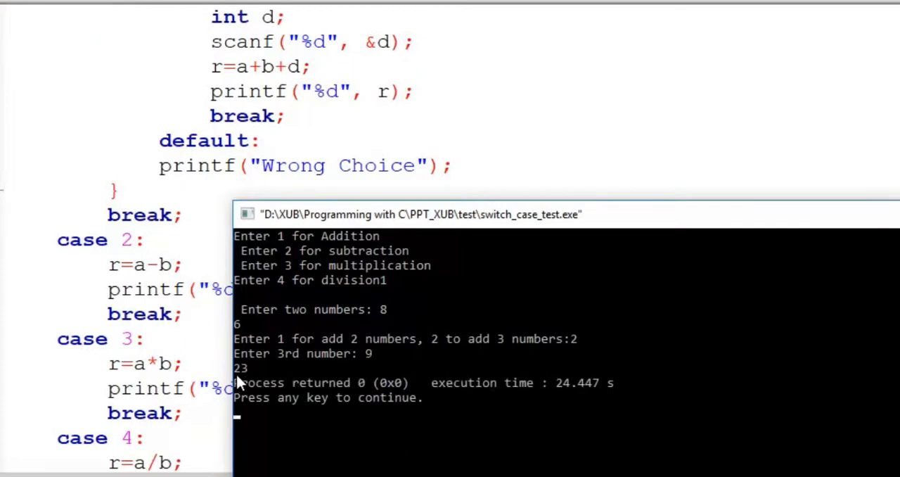
pyautogui.moveTo(479, 442)
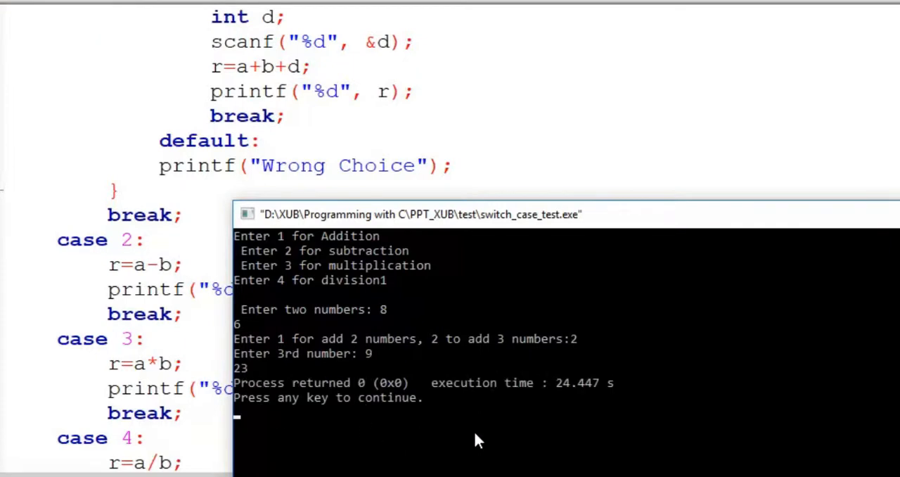
pyautogui.moveTo(534, 345)
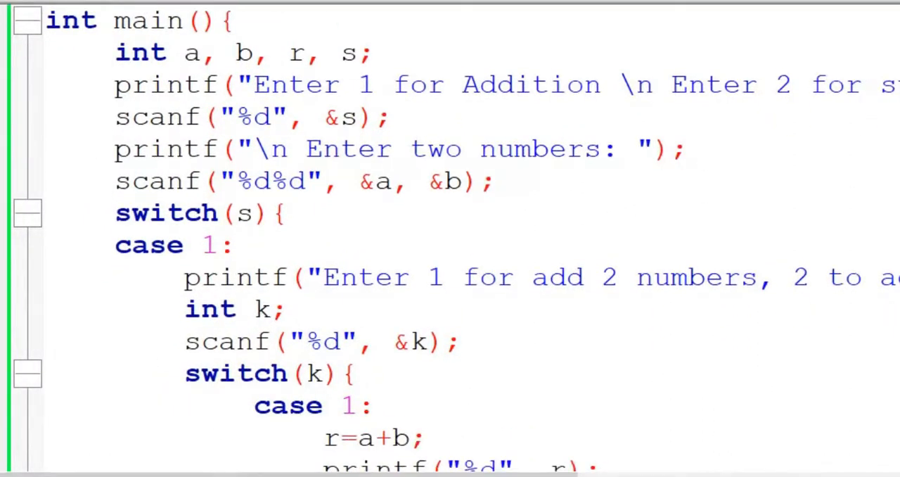
pyautogui.scroll(-3)
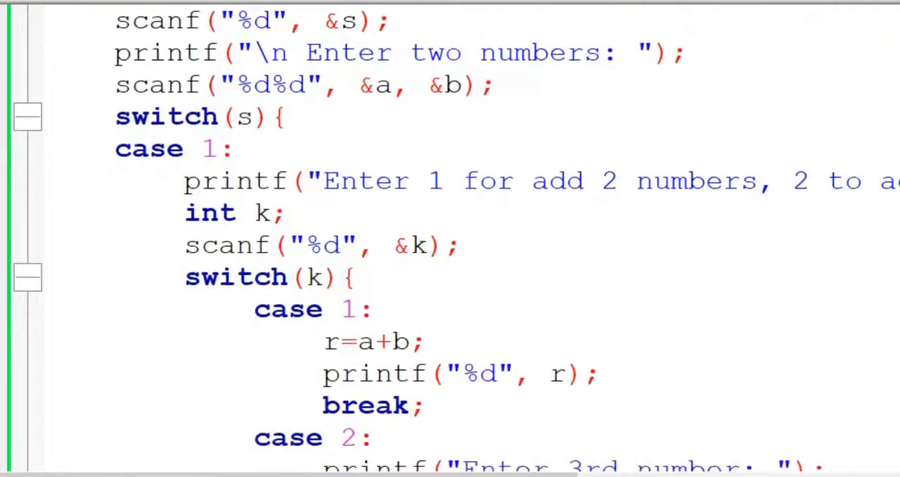
pyautogui.scroll(-3)
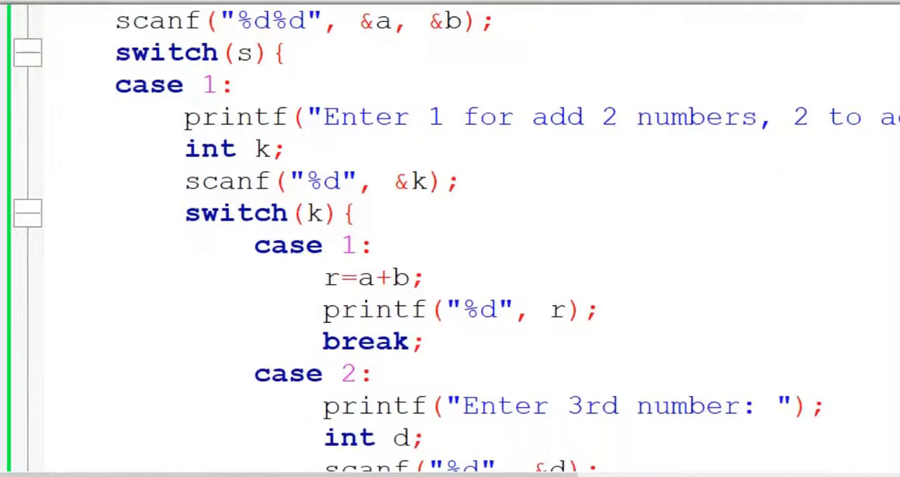
pyautogui.scroll(-3)
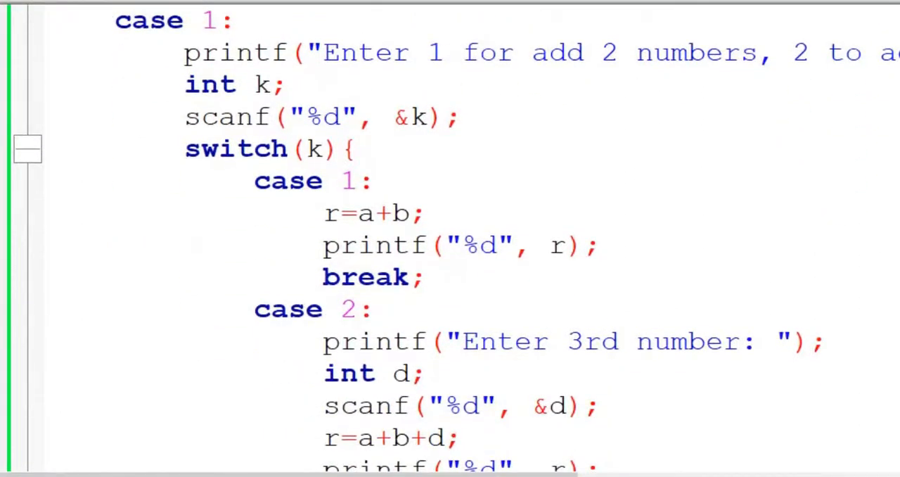
pyautogui.scroll(-3)
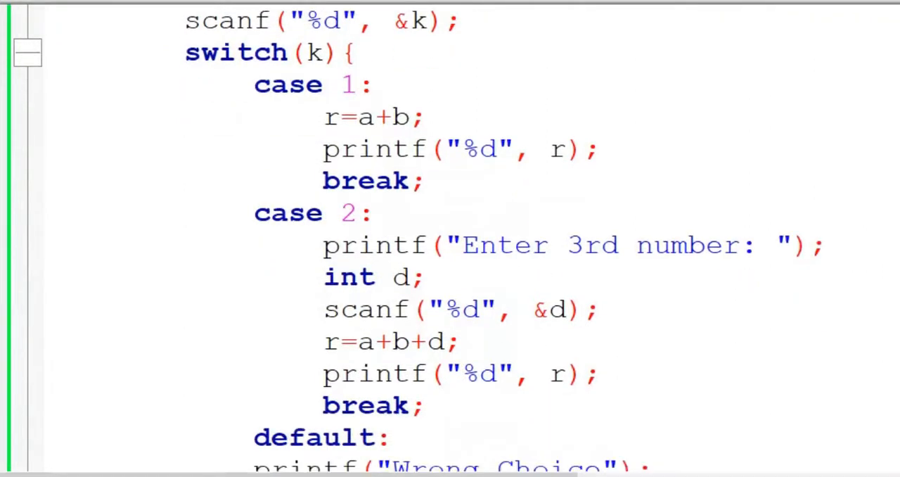
pyautogui.scroll(-3)
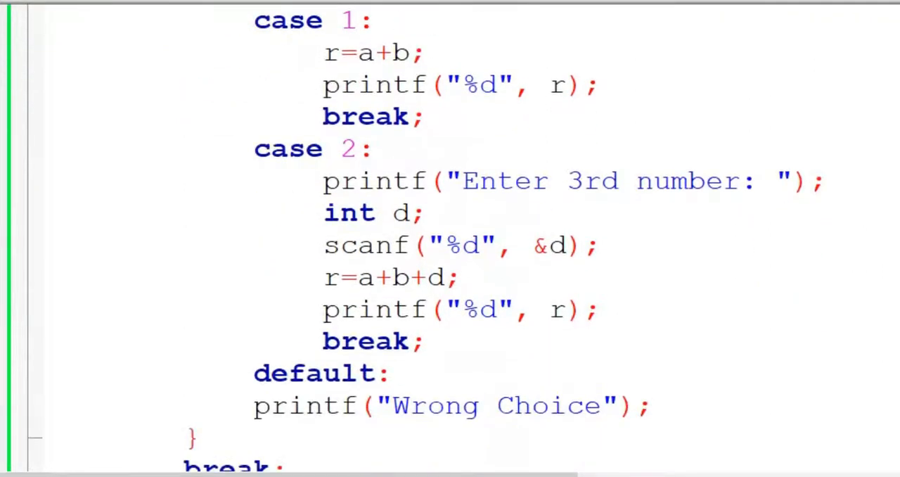
pyautogui.scroll(-3)
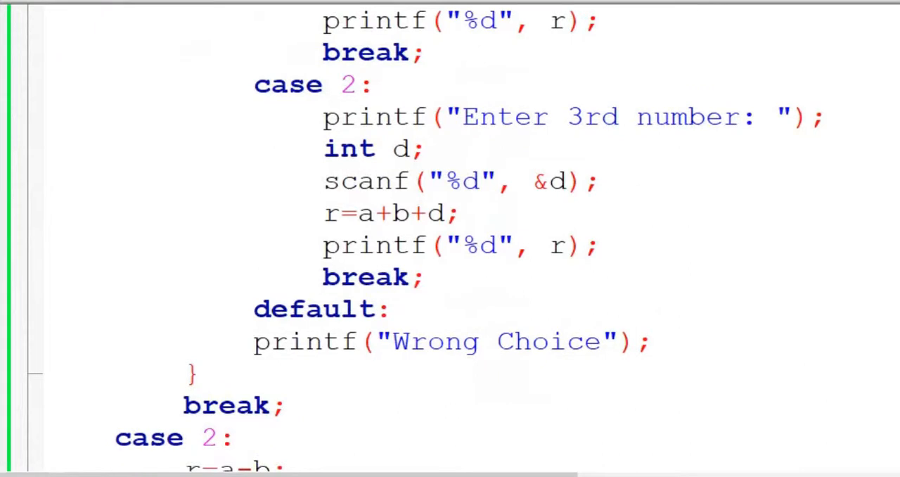
pyautogui.scroll(-3)
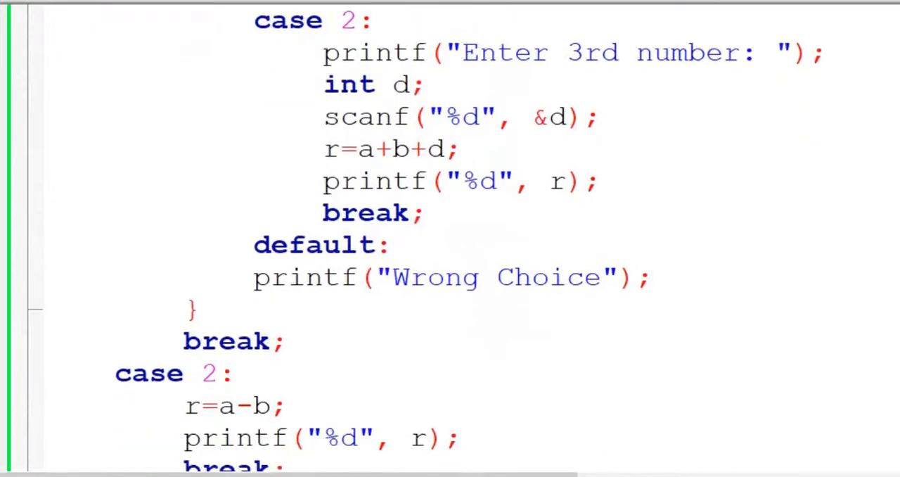
pyautogui.scroll(-3)
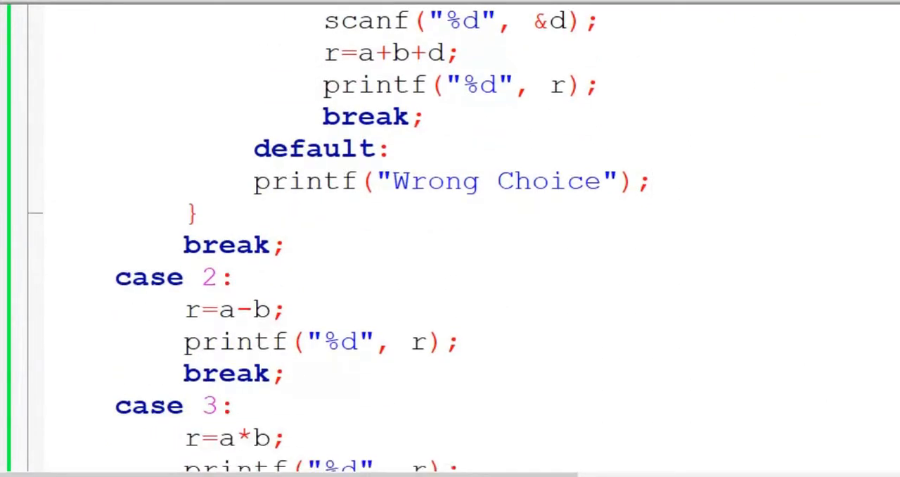
pyautogui.scroll(-3)
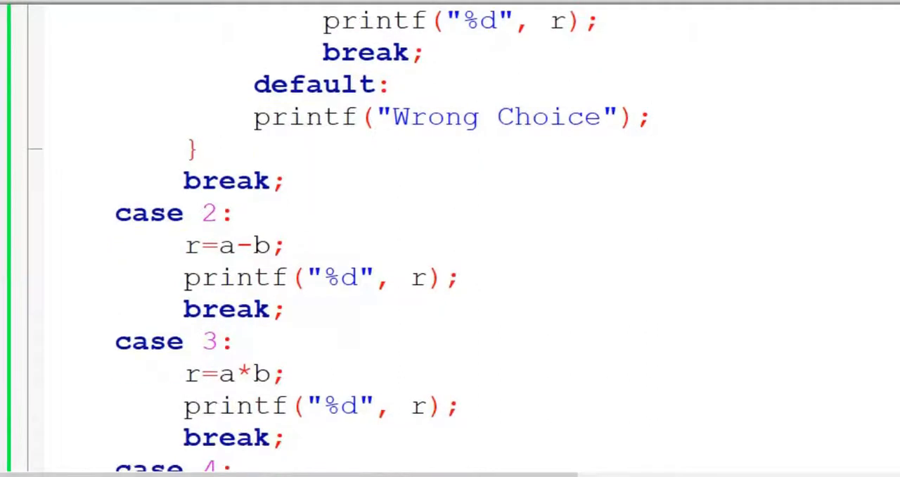
pyautogui.scroll(-3)
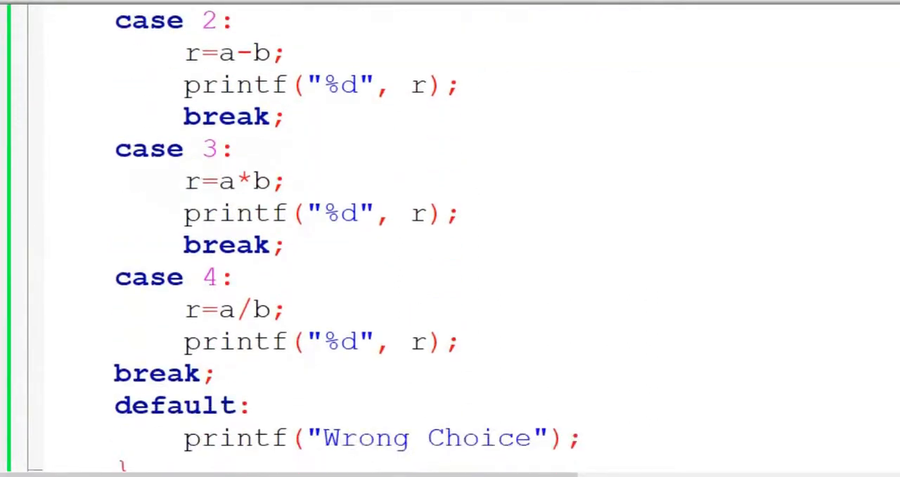
pyautogui.scroll(-3)
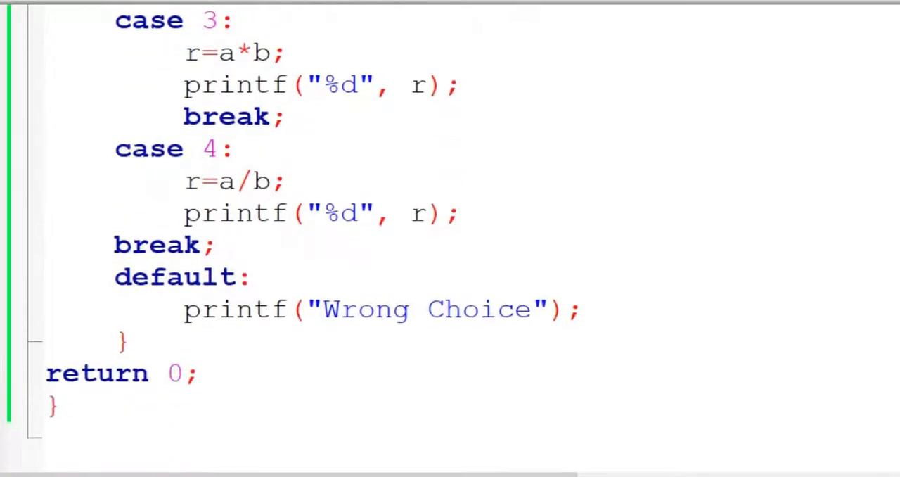
pyautogui.moveTo(411, 114)
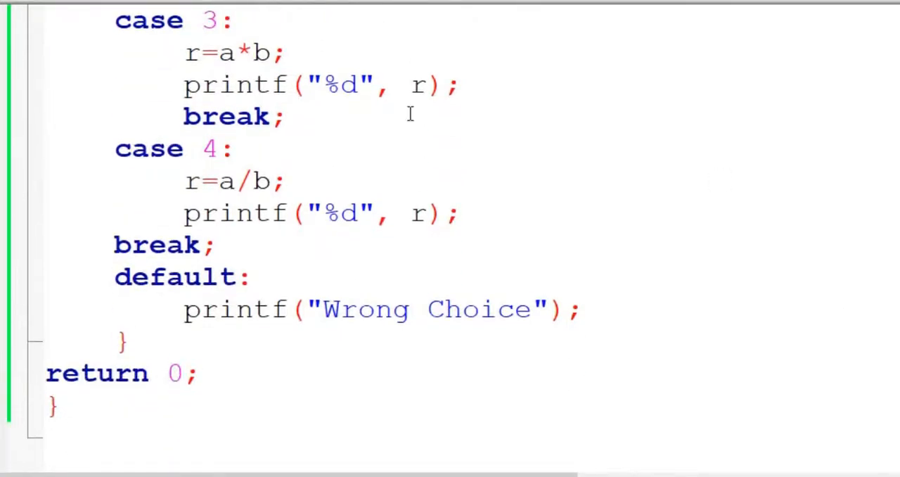